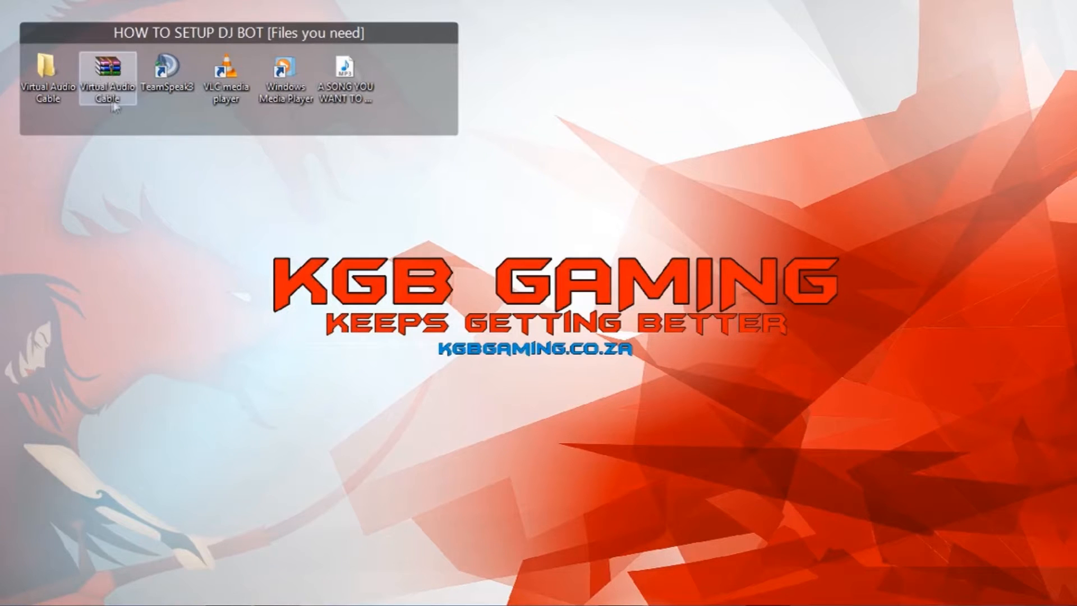
Extract the Virtual Audio Cable zip to Desktop\Virtual Audio Cable via Extract files..
{"action": "right_click", "coordinate": [108, 72]}
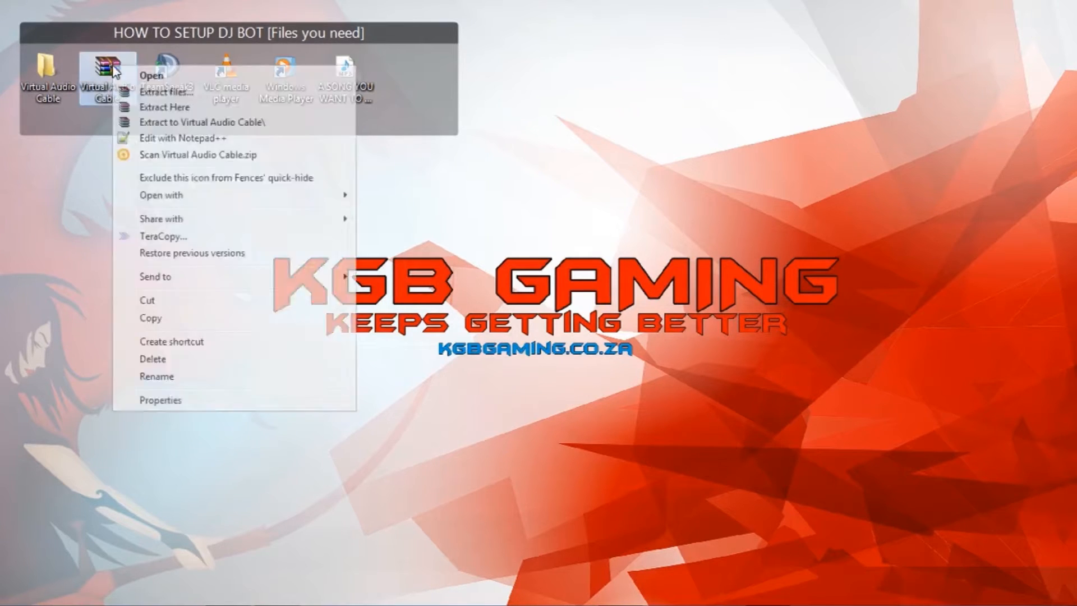
{"action": "left_click", "coordinate": [166, 90]}
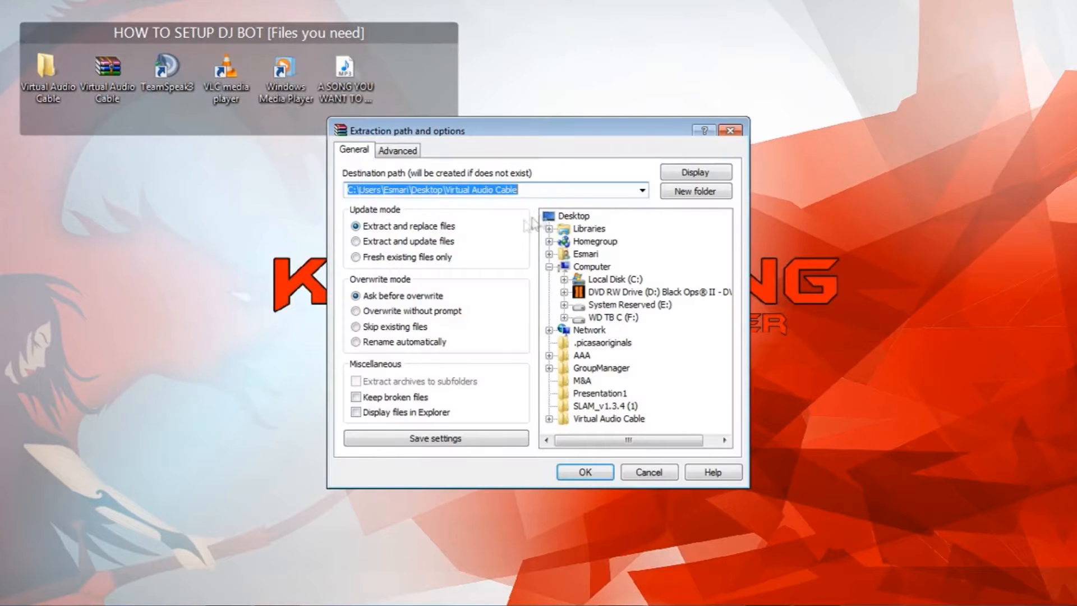
{"action": "left_click", "coordinate": [495, 190]}
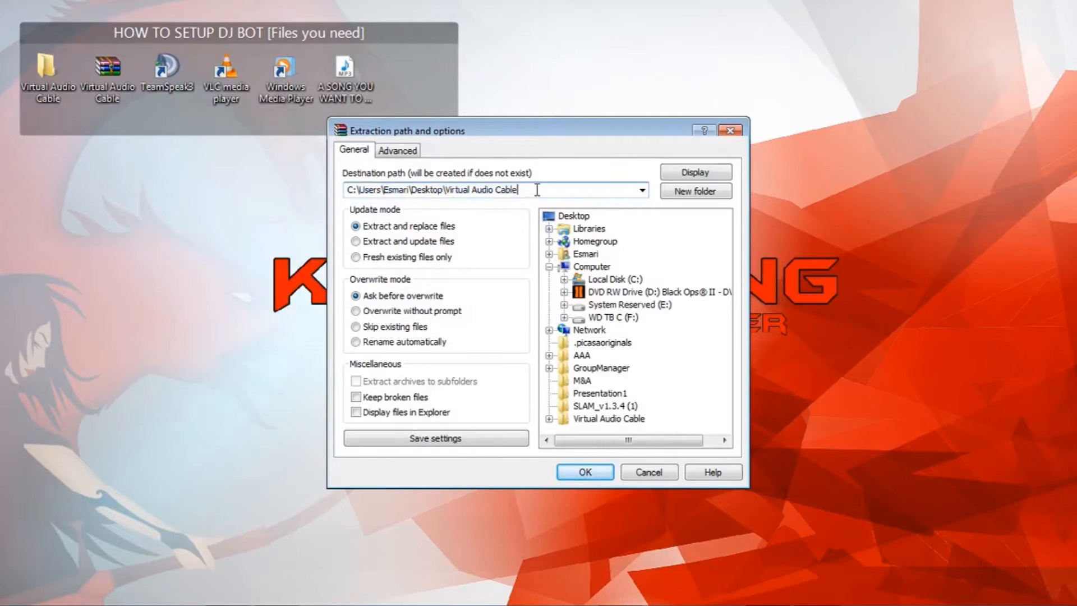
{"action": "double_click", "coordinate": [481, 190]}
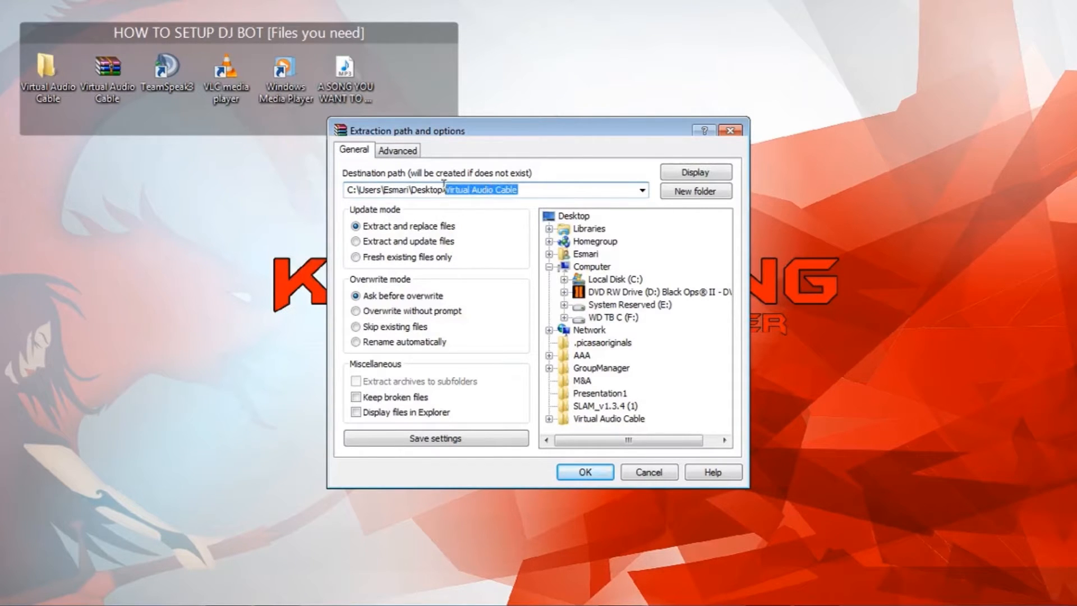
{"action": "mouse_move", "coordinate": [468, 303]}
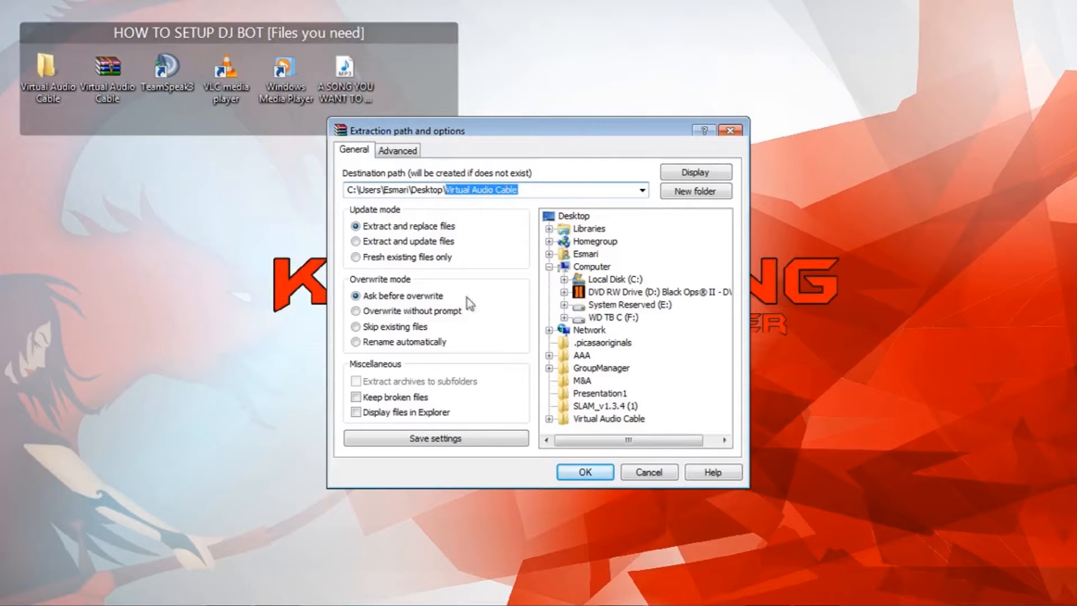
{"action": "left_click", "coordinate": [584, 473]}
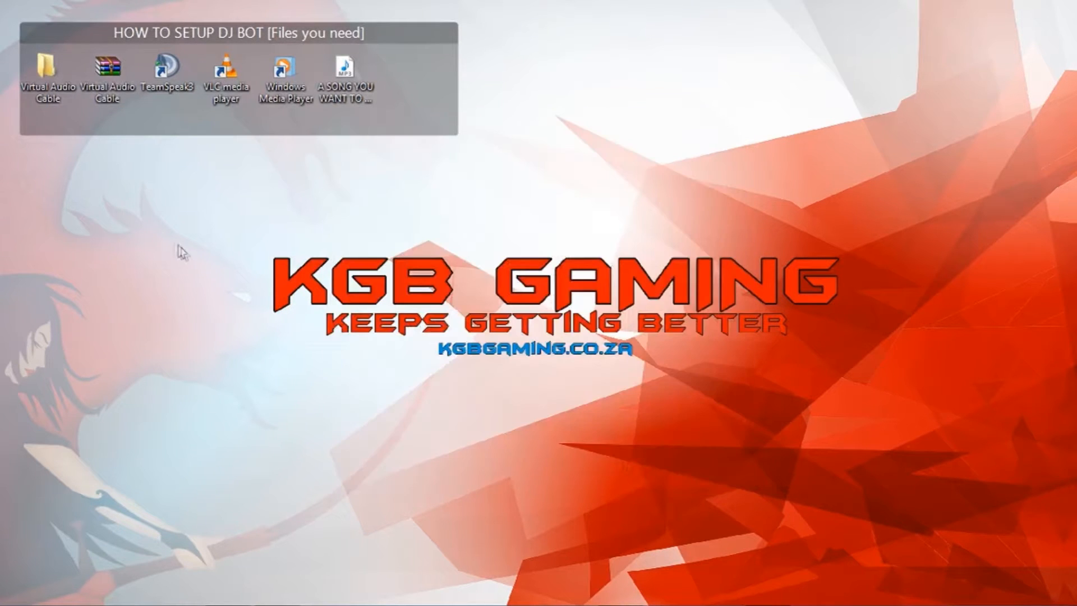
Enter the extracted Virtual Audio Cable folder and select the setup64 installer
{"action": "double_click", "coordinate": [46, 69]}
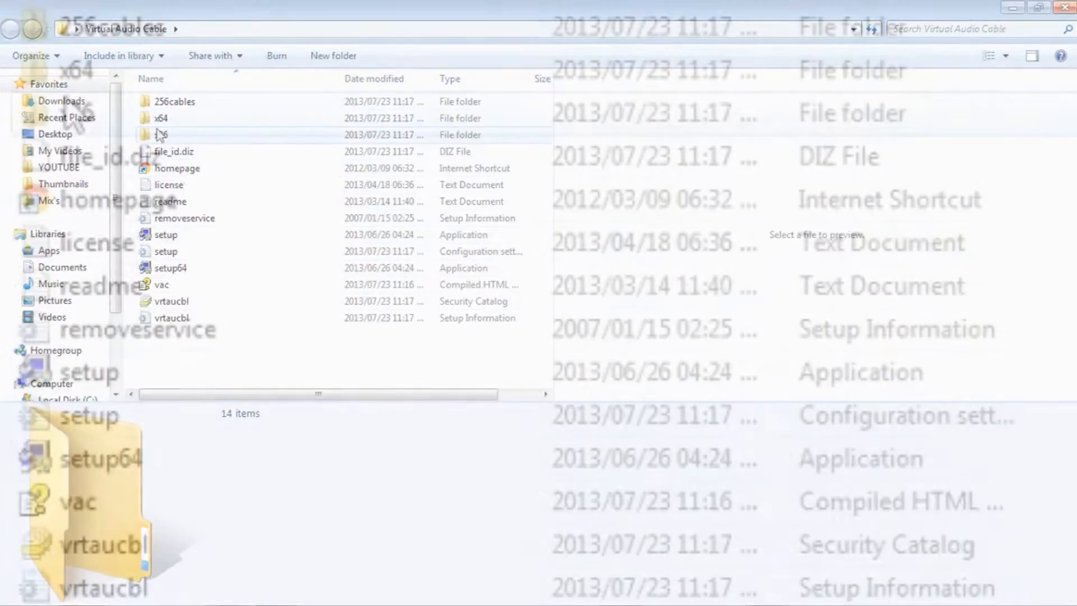
{"action": "left_click", "coordinate": [170, 267]}
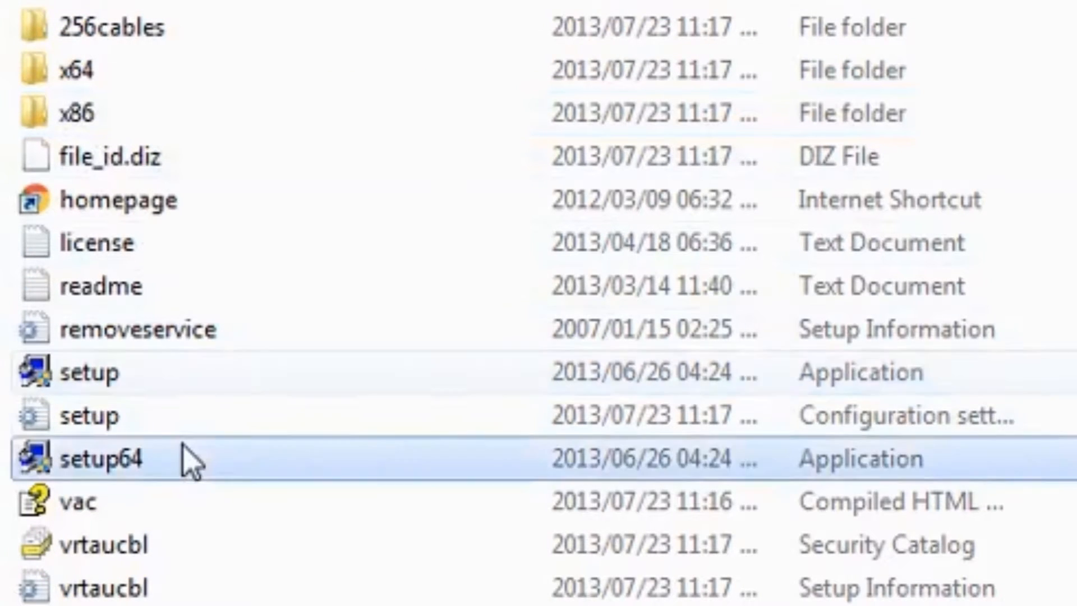
{"action": "mouse_move", "coordinate": [269, 381]}
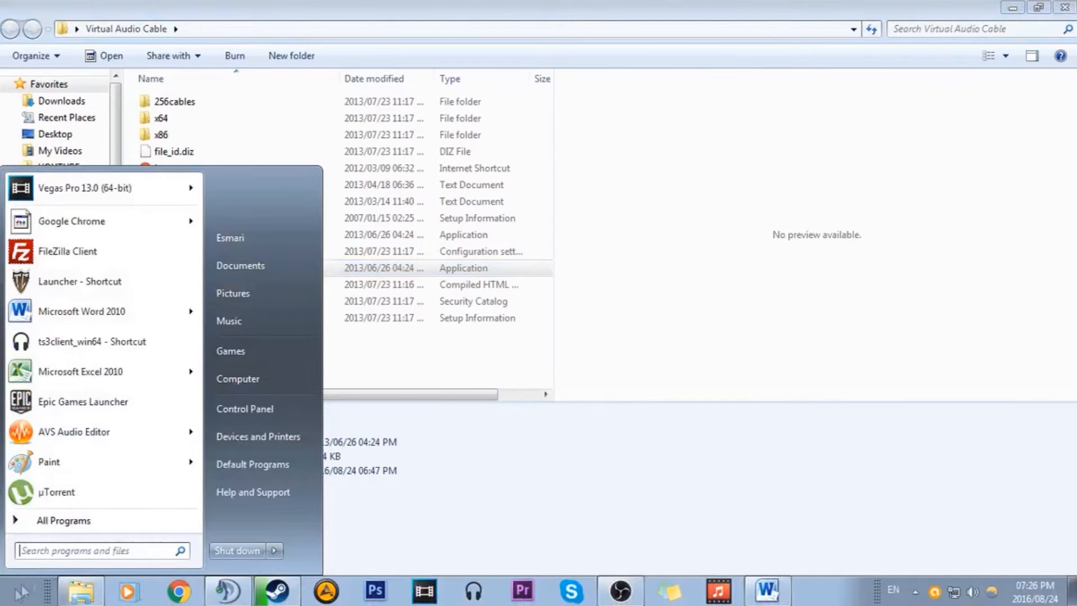
View Computer's Properties to confirm the system type is 64-bit
{"action": "right_click", "coordinate": [238, 378]}
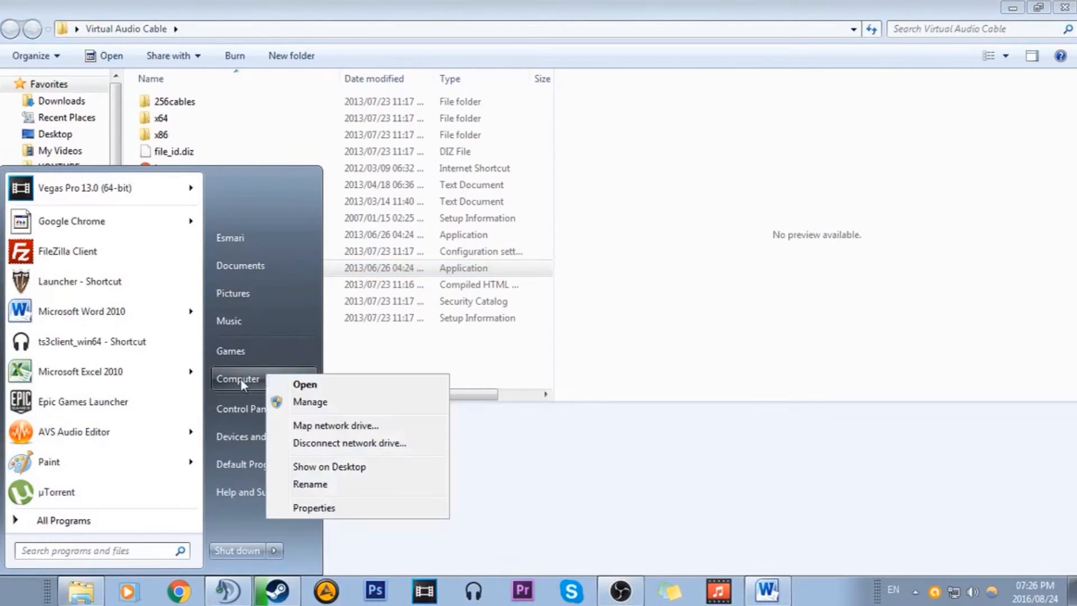
{"action": "left_click", "coordinate": [313, 507]}
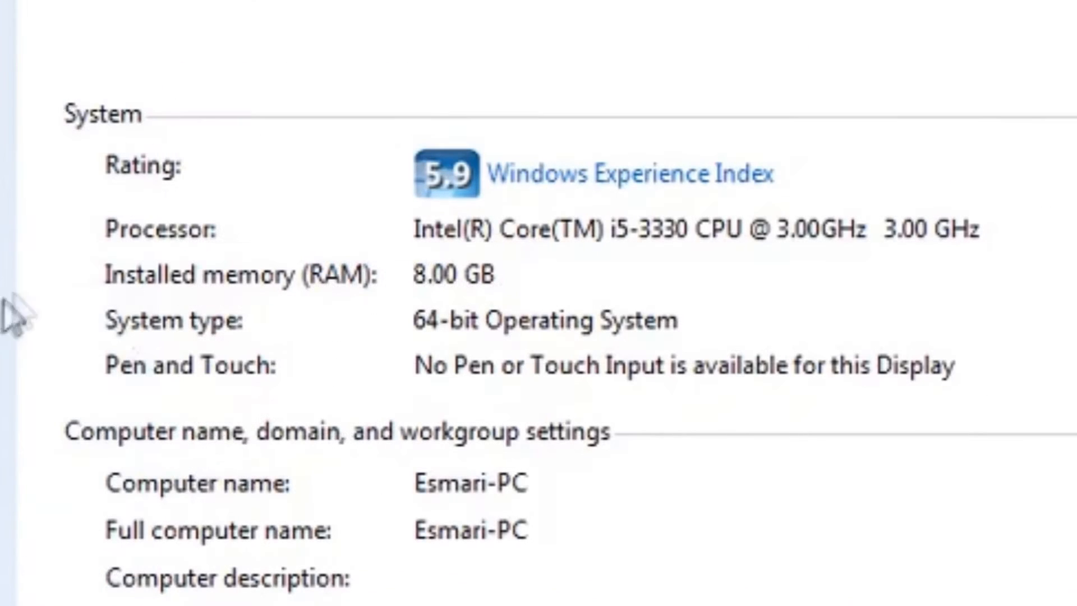
{"action": "mouse_move", "coordinate": [375, 347]}
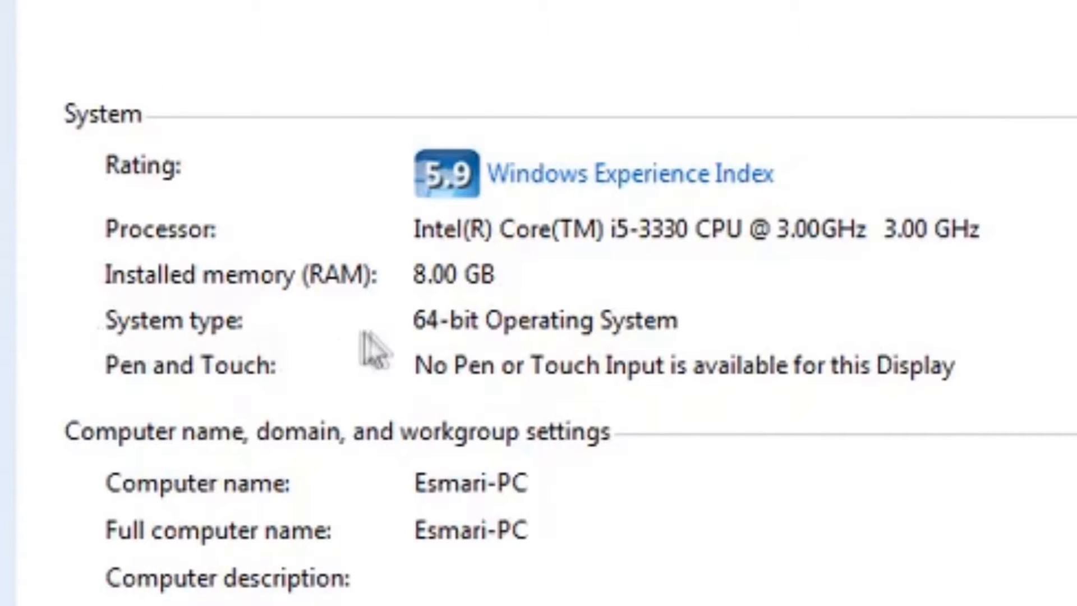
{"action": "mouse_move", "coordinate": [670, 340]}
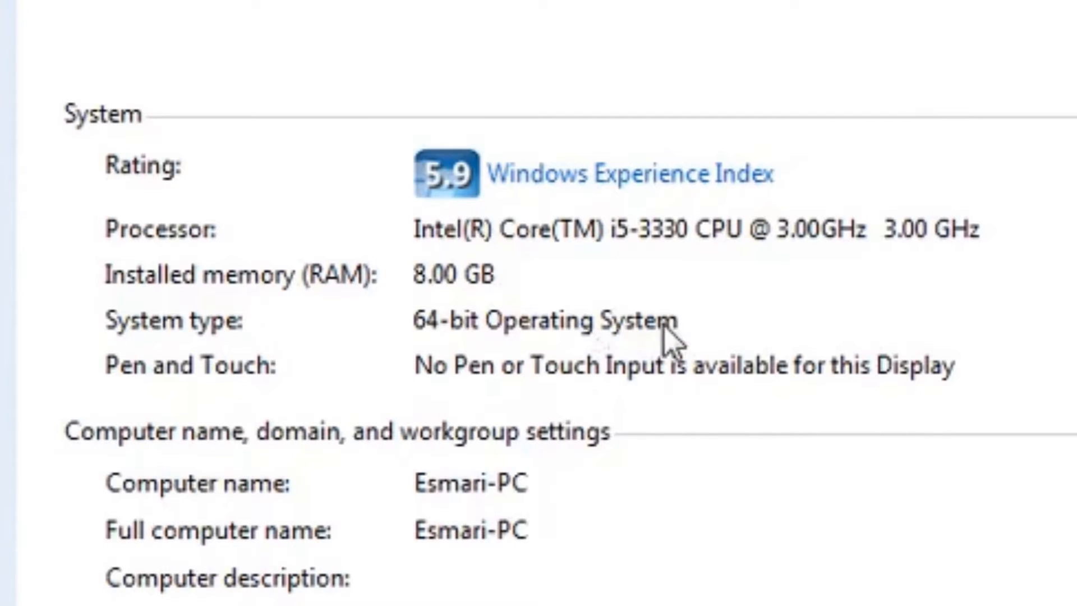
{"action": "mouse_move", "coordinate": [673, 337]}
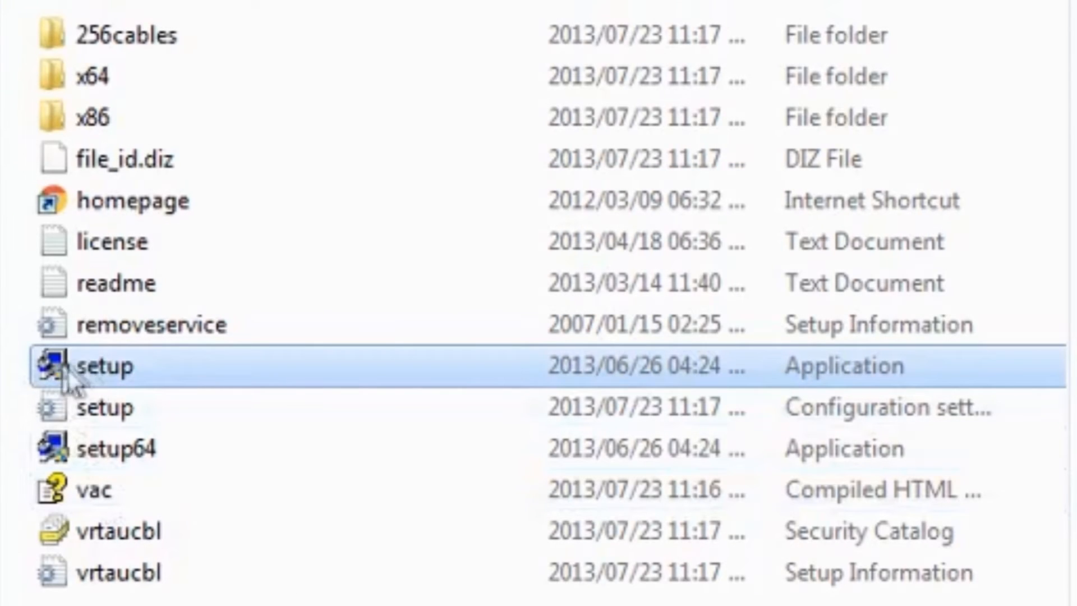
{"action": "mouse_move", "coordinate": [69, 395]}
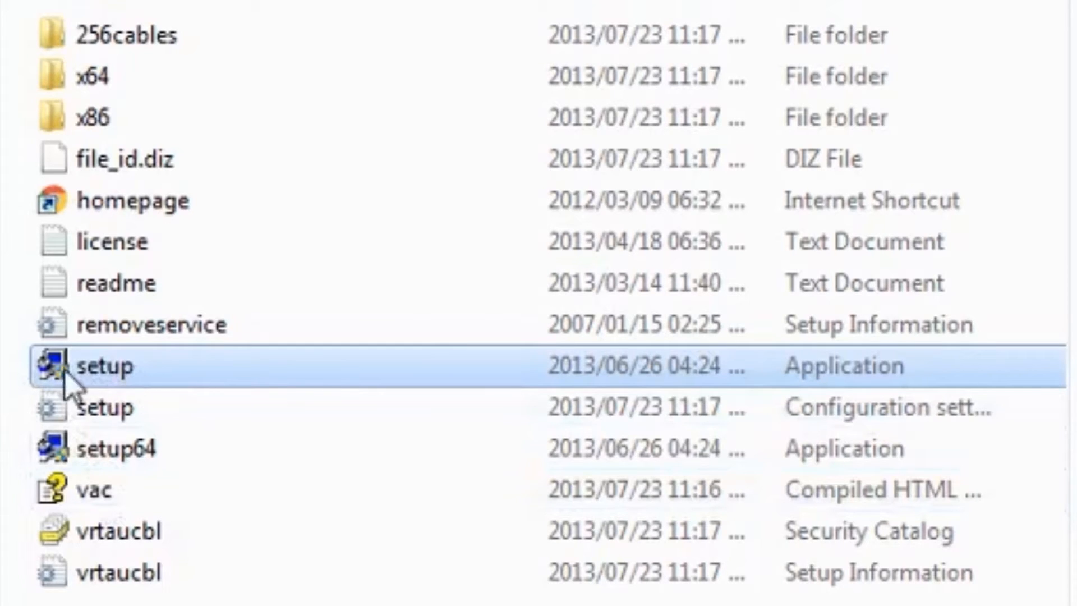
Choose the setup64 installer in the Virtual Audio Cable folder for the 64-bit system
{"action": "left_click", "coordinate": [104, 447]}
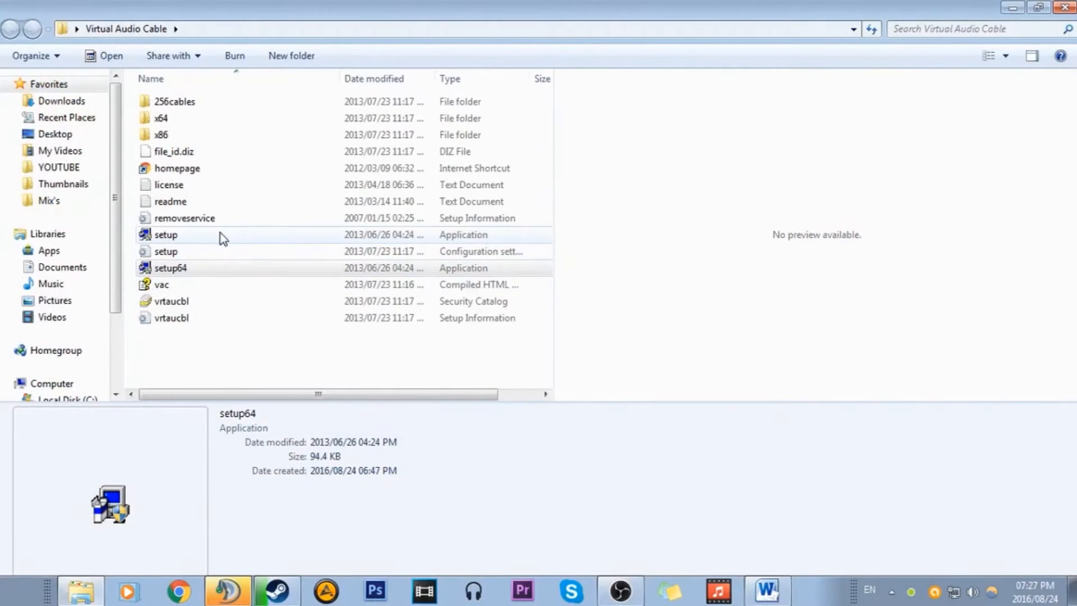
{"action": "left_click", "coordinate": [170, 268]}
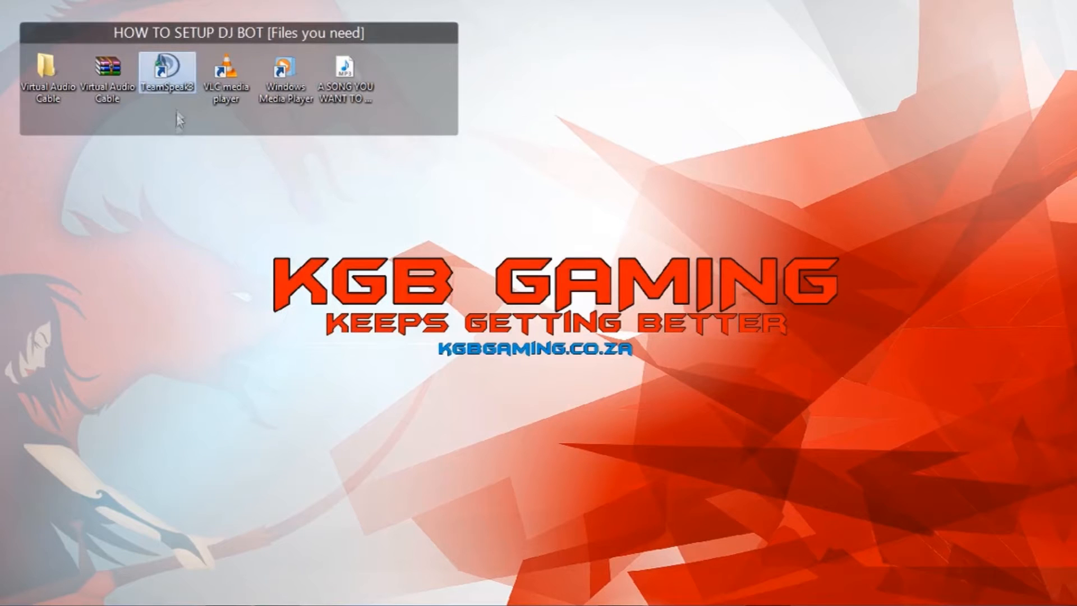
{"action": "mouse_move", "coordinate": [182, 81]}
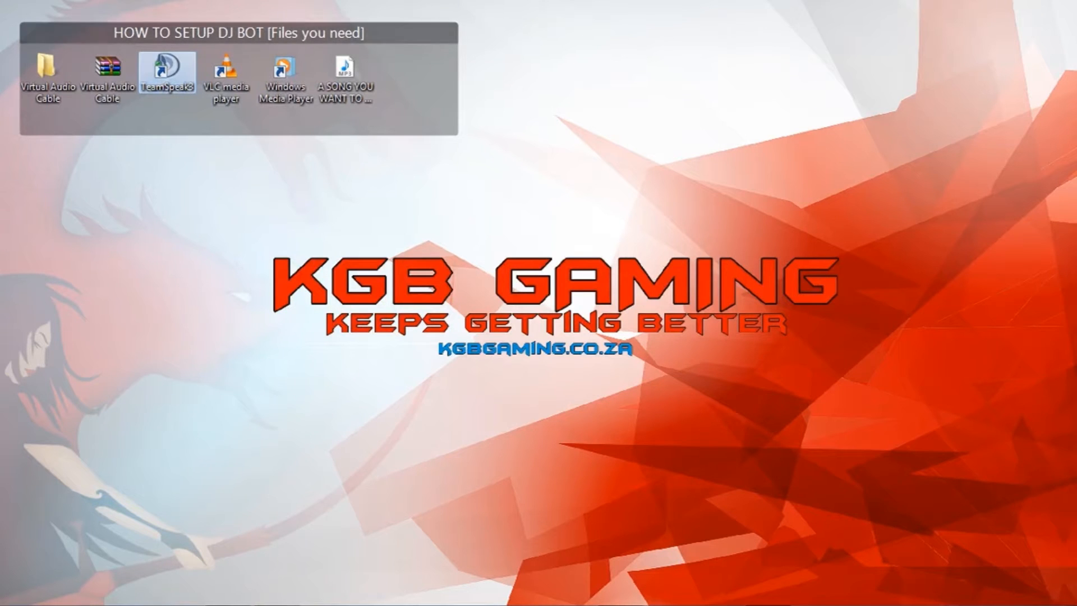
Launch TeamSpeak 3 and add a playback profile named BOT in Options > Playback
{"action": "double_click", "coordinate": [164, 72]}
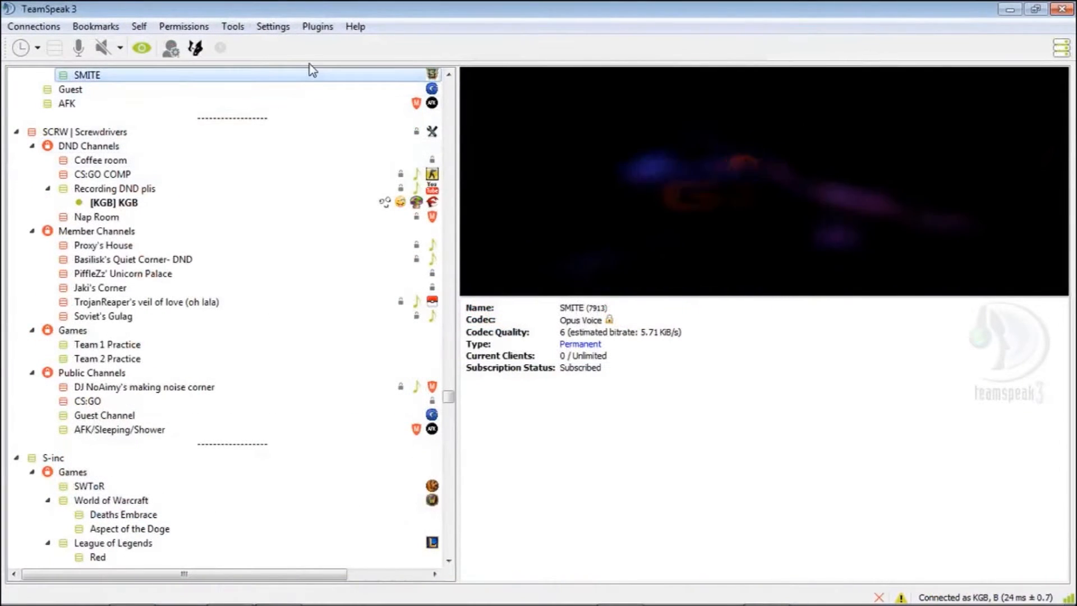
{"action": "left_click", "coordinate": [273, 26]}
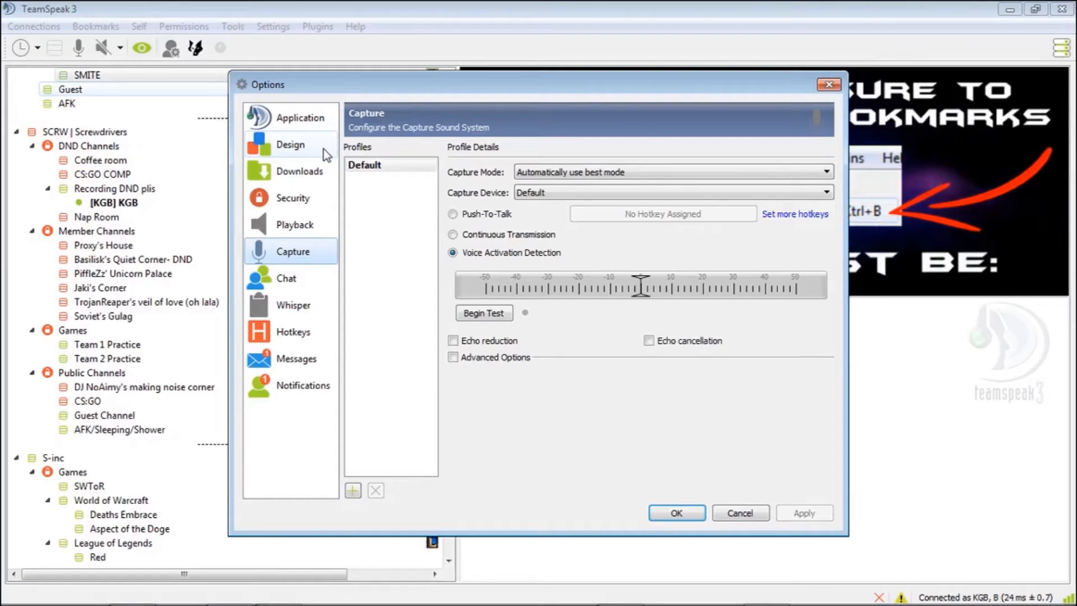
{"action": "mouse_move", "coordinate": [293, 225]}
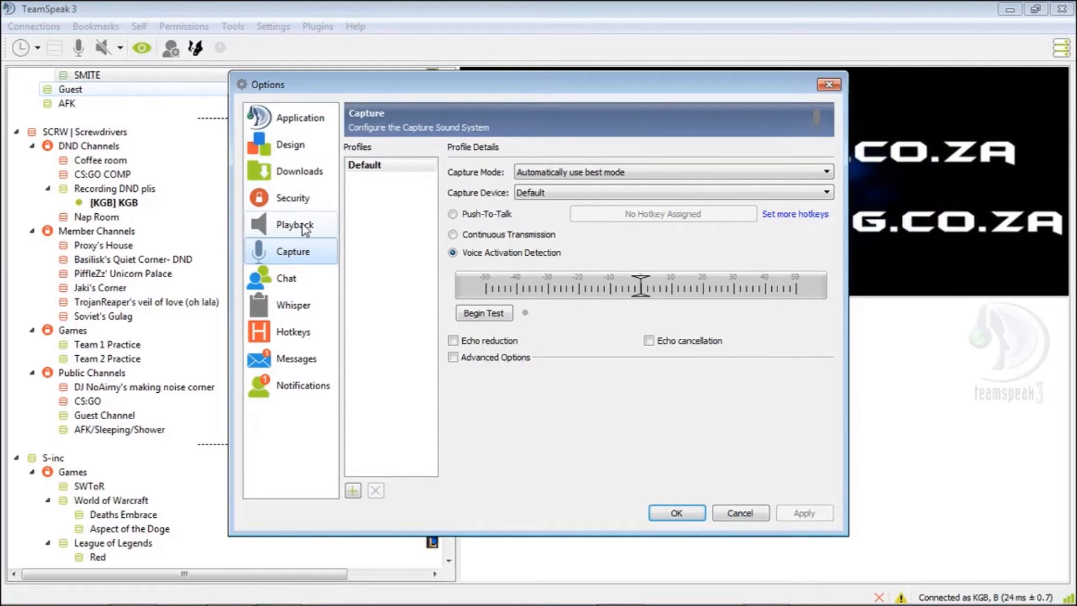
{"action": "left_click", "coordinate": [293, 225]}
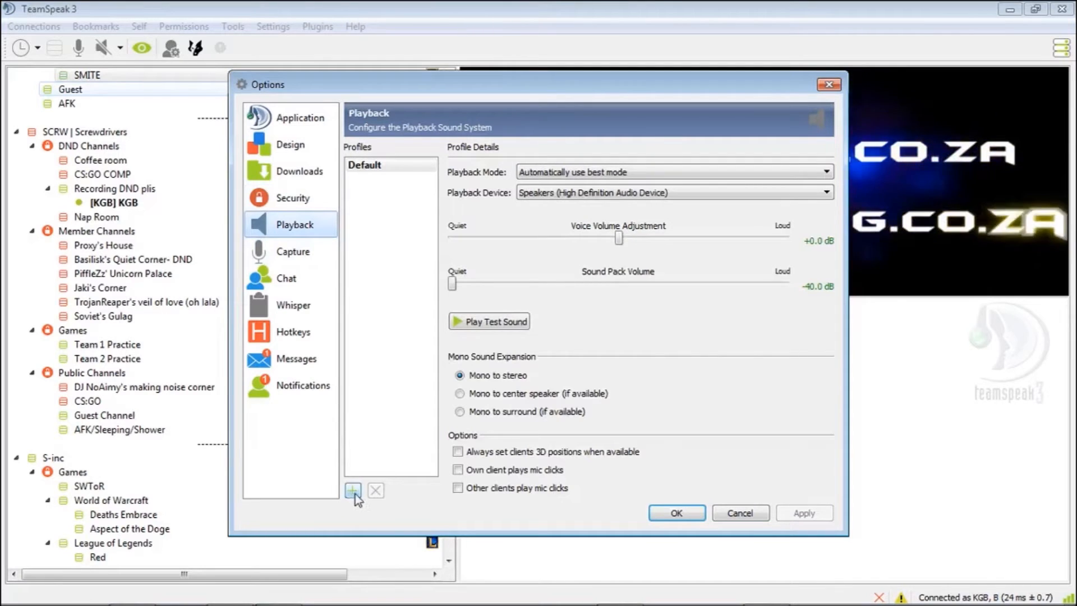
{"action": "left_click", "coordinate": [353, 491]}
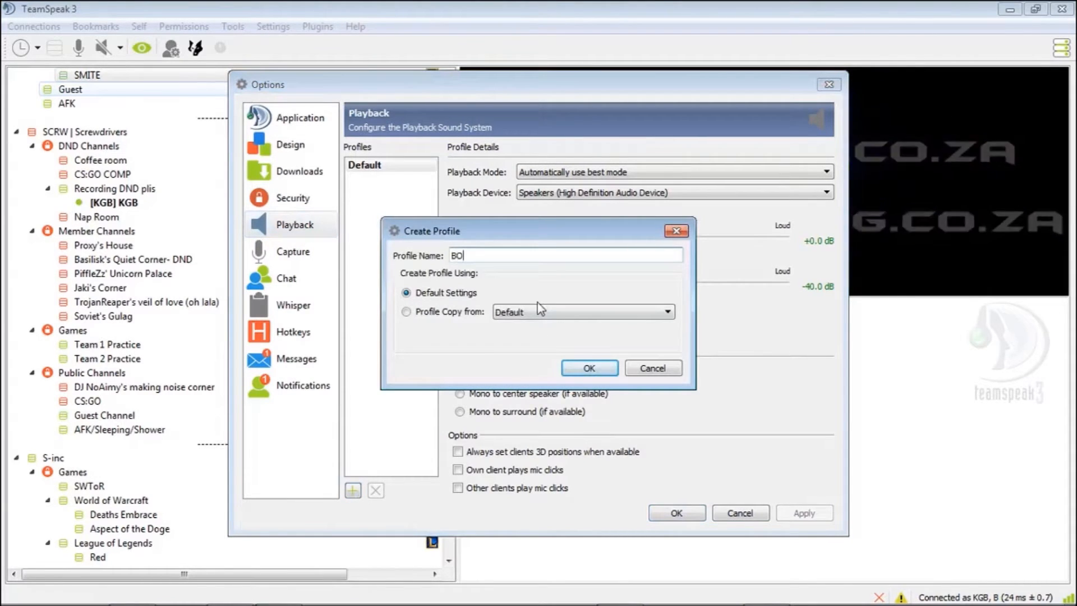
{"action": "type", "text": "T"}
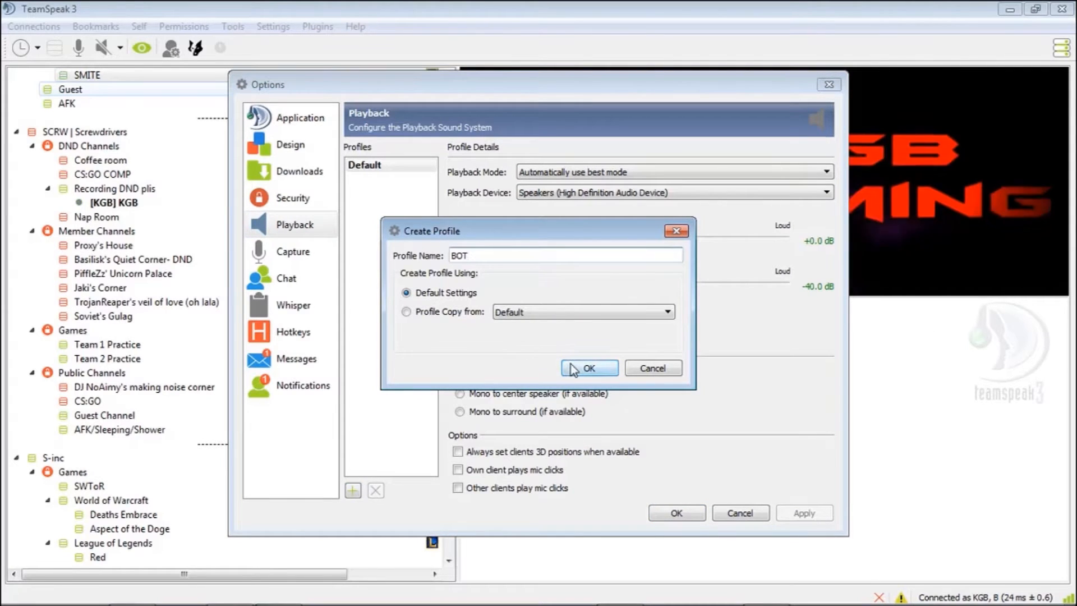
{"action": "left_click", "coordinate": [588, 368]}
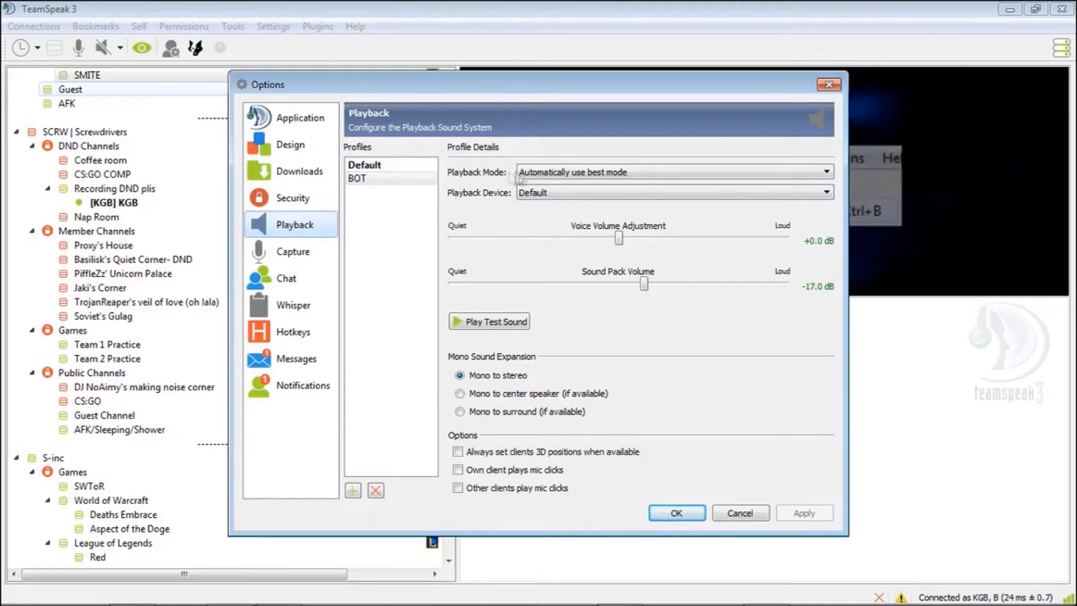
Set the BOT playback profile's device to Line 1 (Virtual Audio Cable) at -40 dB and apply
{"action": "left_click", "coordinate": [357, 178]}
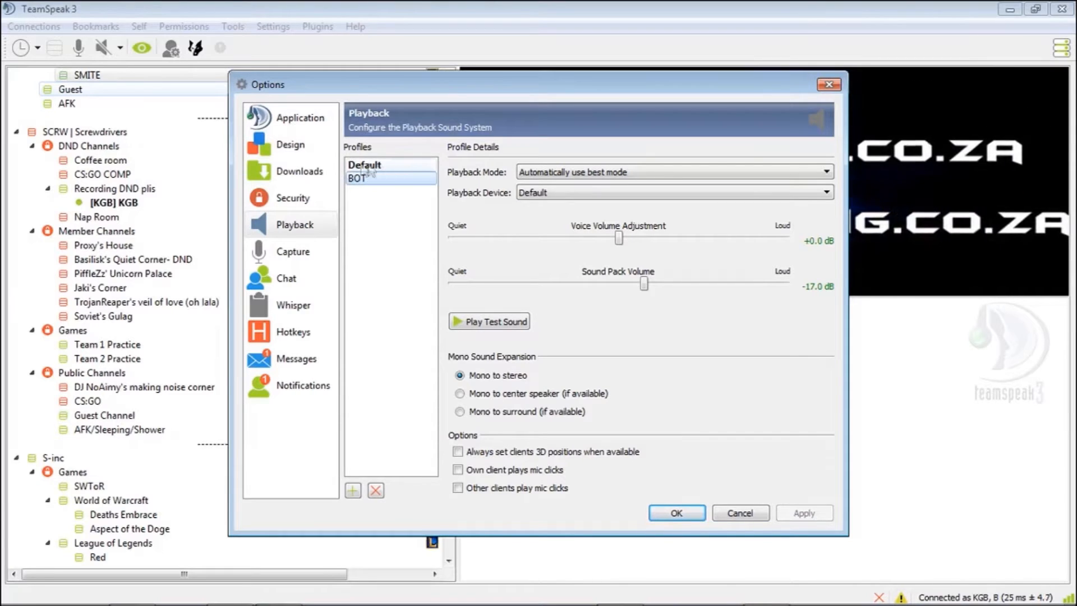
{"action": "left_click", "coordinate": [389, 179]}
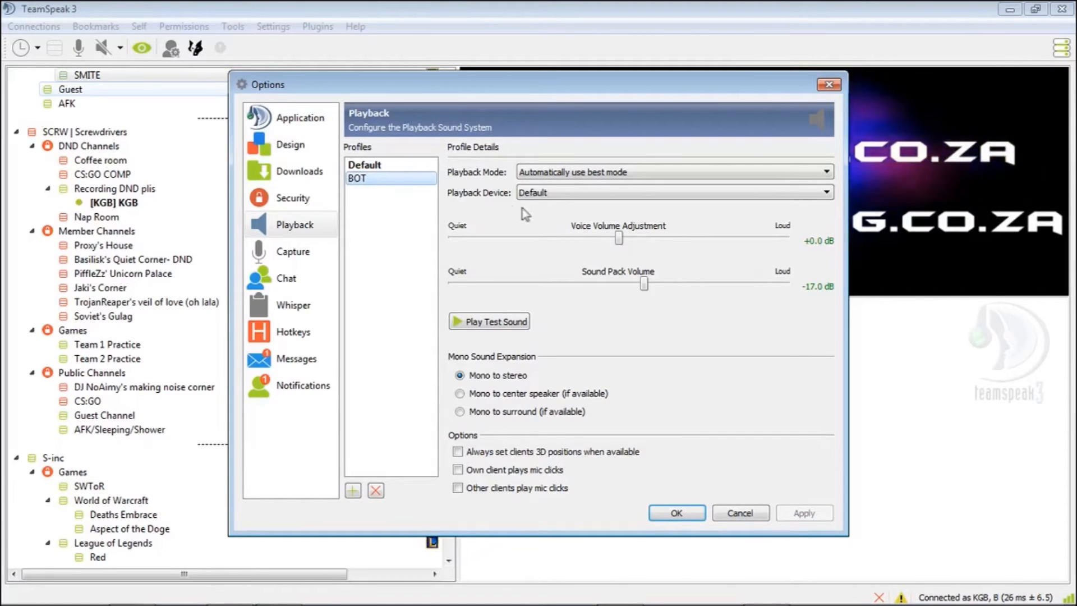
{"action": "left_click", "coordinate": [825, 192]}
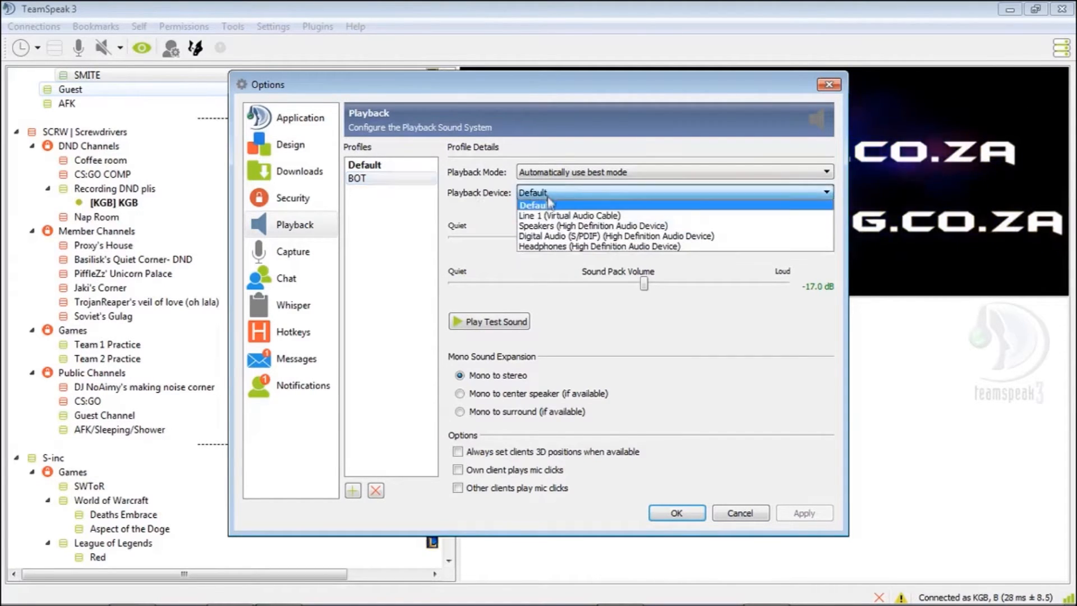
{"action": "mouse_move", "coordinate": [569, 216]}
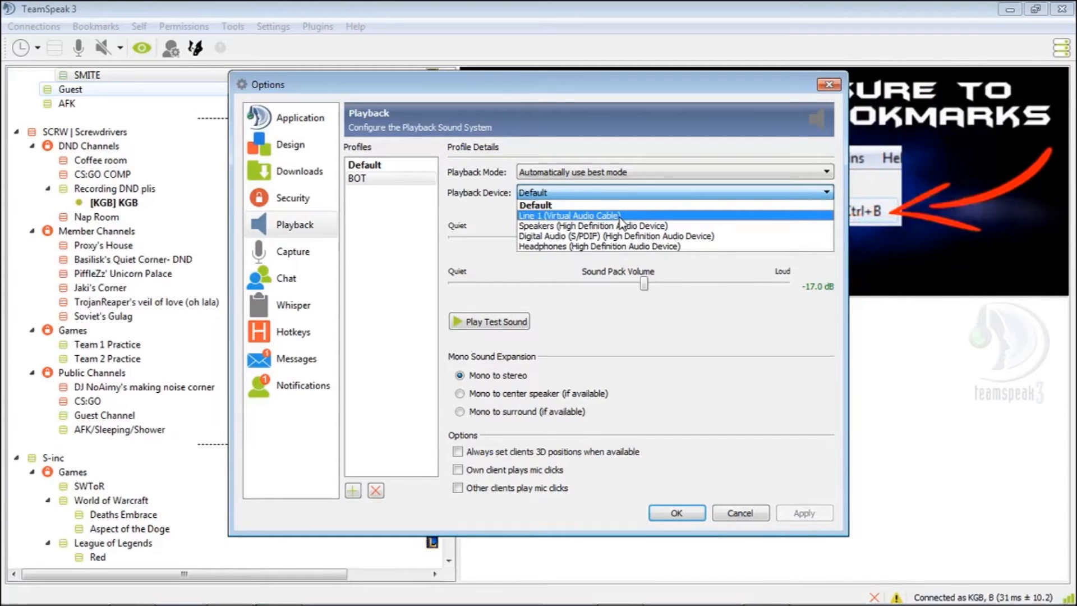
{"action": "left_click", "coordinate": [568, 216]}
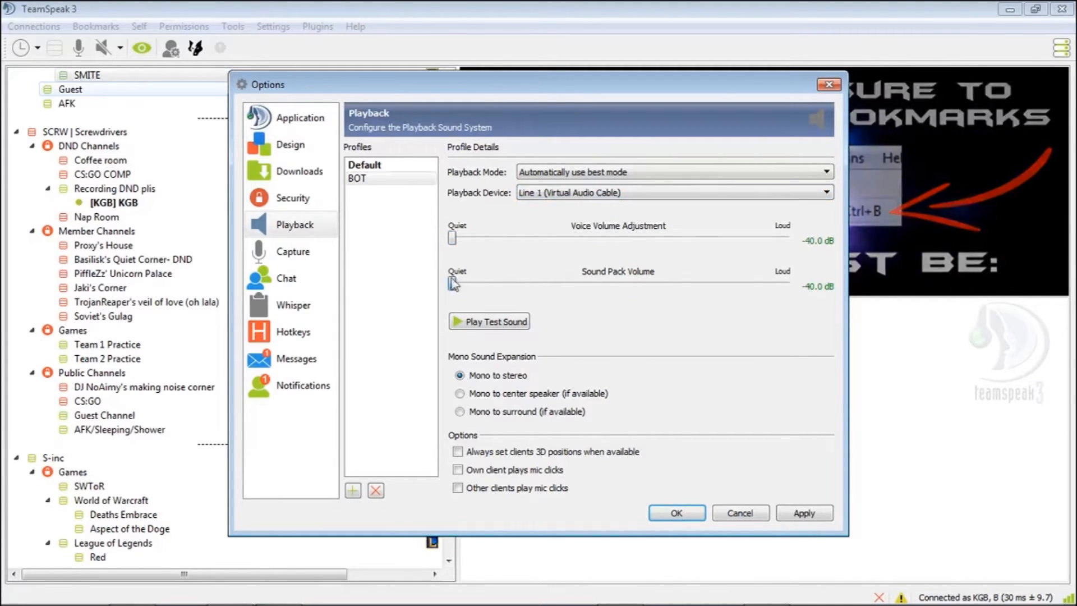
{"action": "mouse_move", "coordinate": [589, 256]}
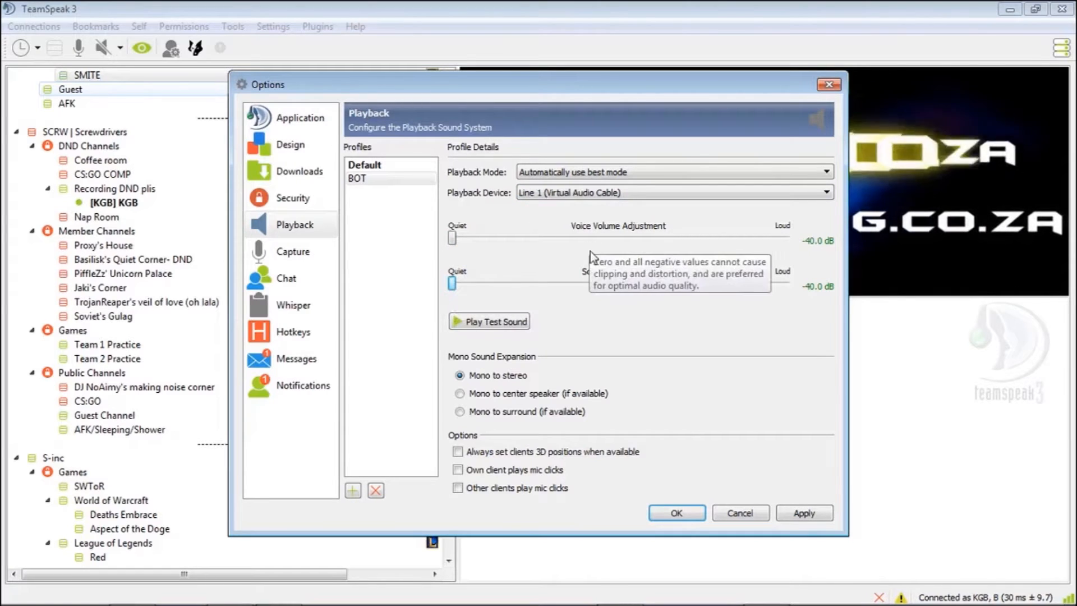
{"action": "mouse_move", "coordinate": [545, 282]}
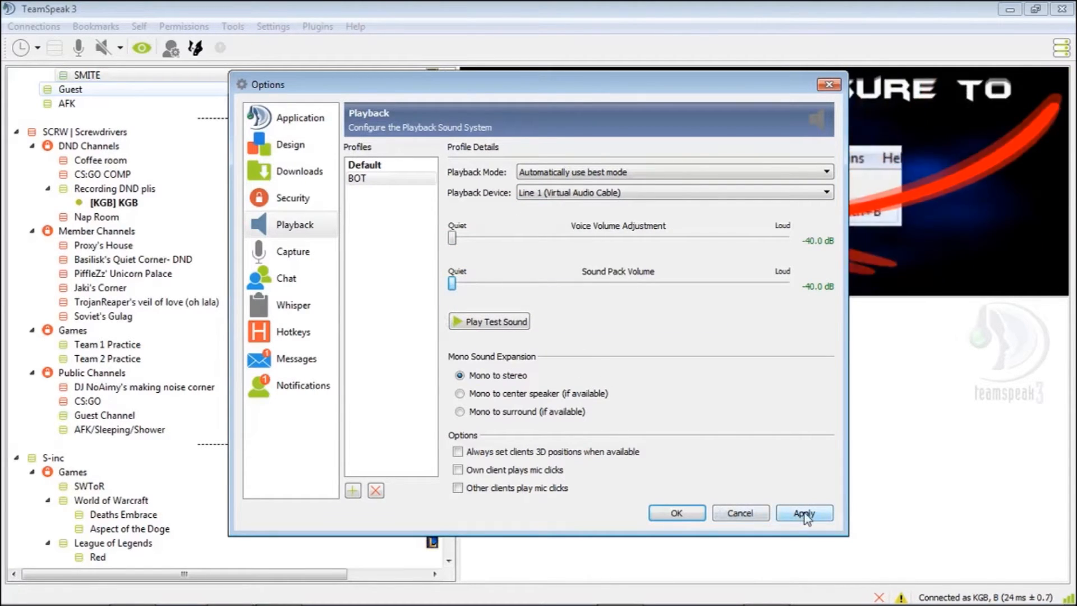
{"action": "left_click", "coordinate": [803, 513]}
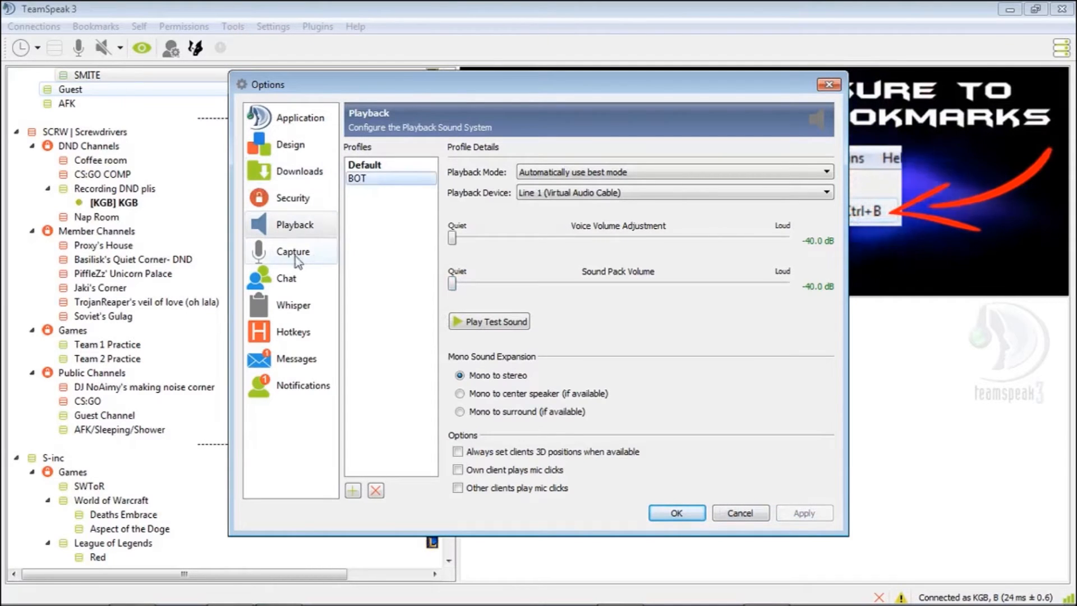
Add a BOT capture profile using Line 1 with Continuous Transmission and save it
{"action": "left_click", "coordinate": [293, 252]}
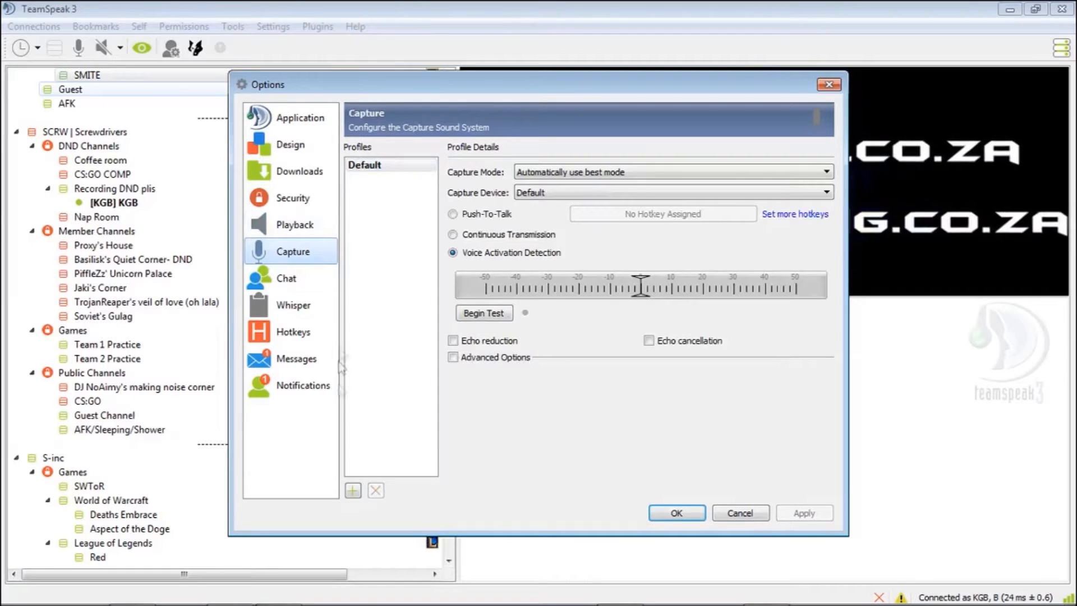
{"action": "left_click", "coordinate": [352, 491]}
{"action": "type", "text": "BOT"}
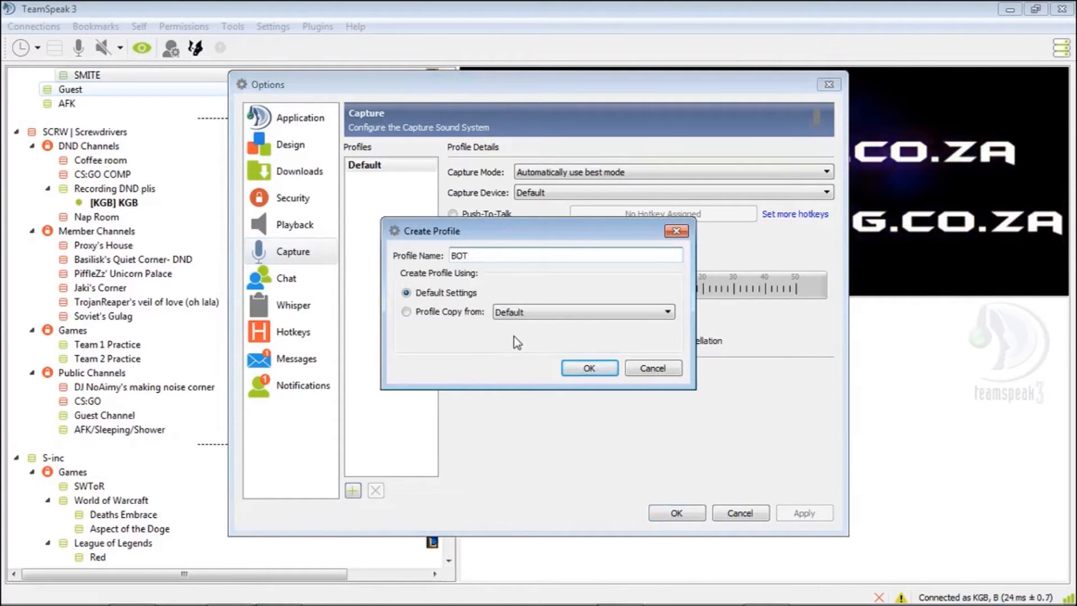
{"action": "left_click", "coordinate": [588, 368]}
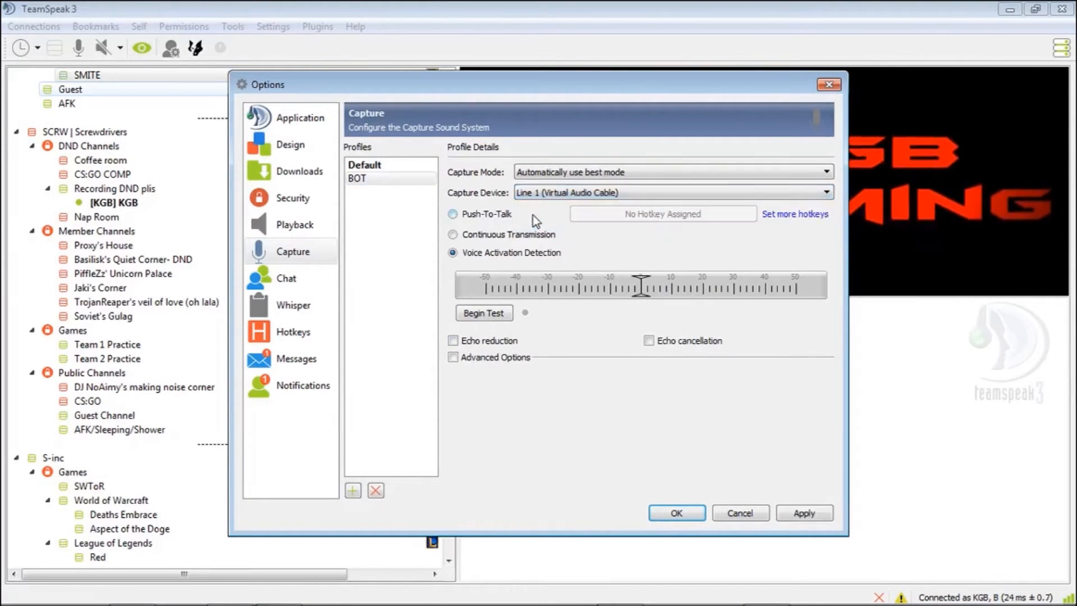
{"action": "left_click", "coordinate": [452, 234]}
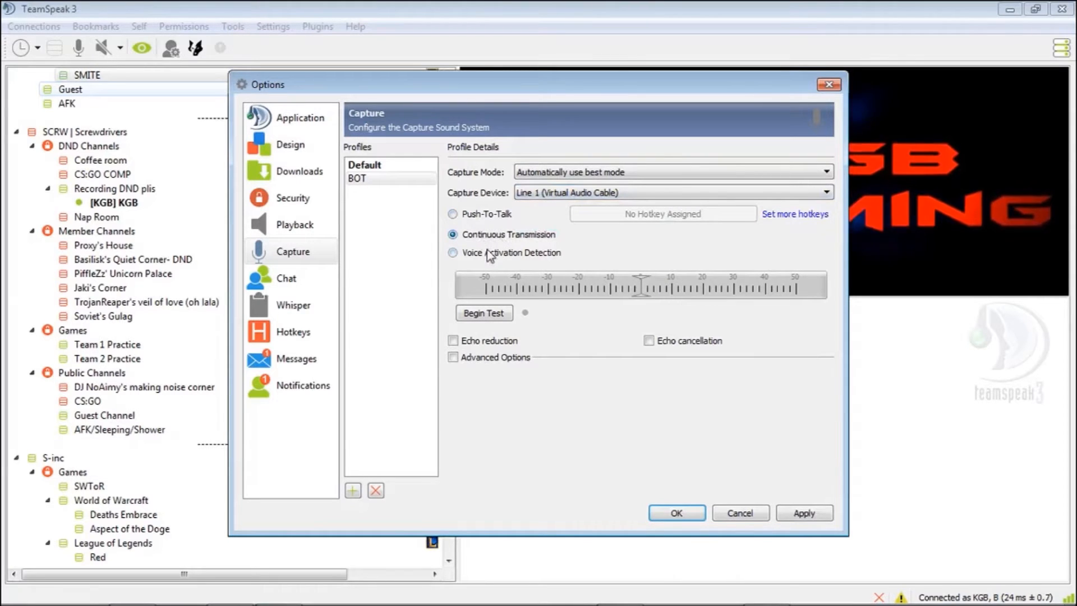
{"action": "left_click", "coordinate": [452, 252]}
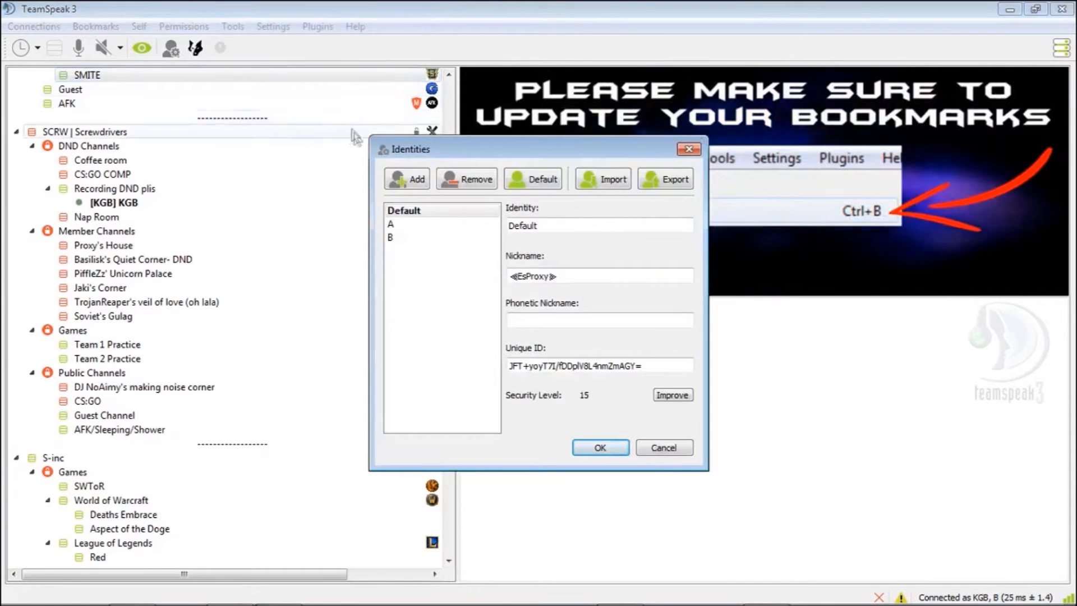
Add a new identity and name it BOT
{"action": "left_click", "coordinate": [406, 178]}
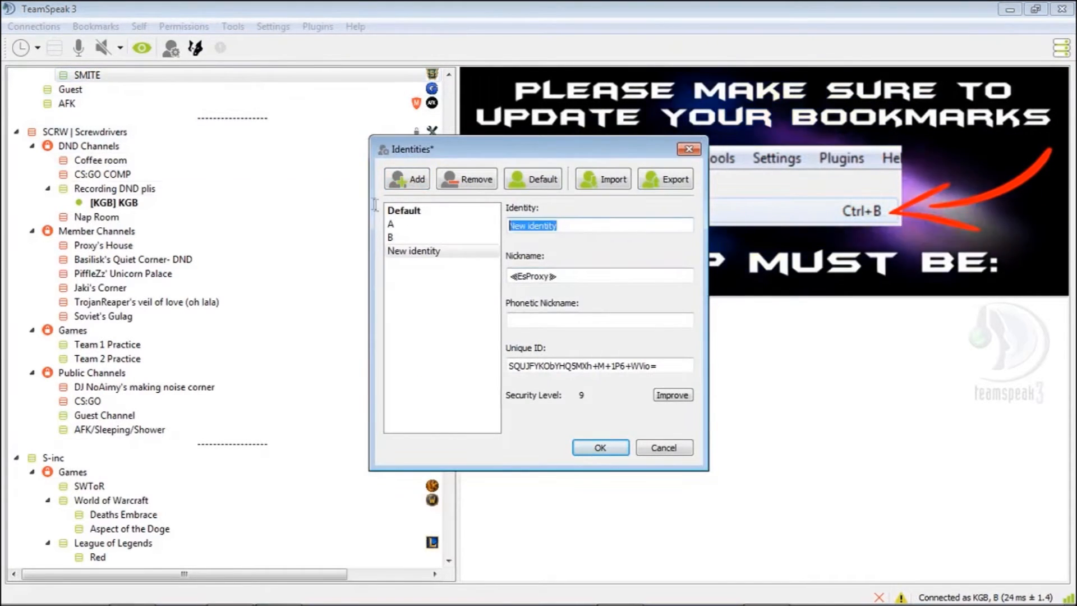
{"action": "type", "text": "BOT"}
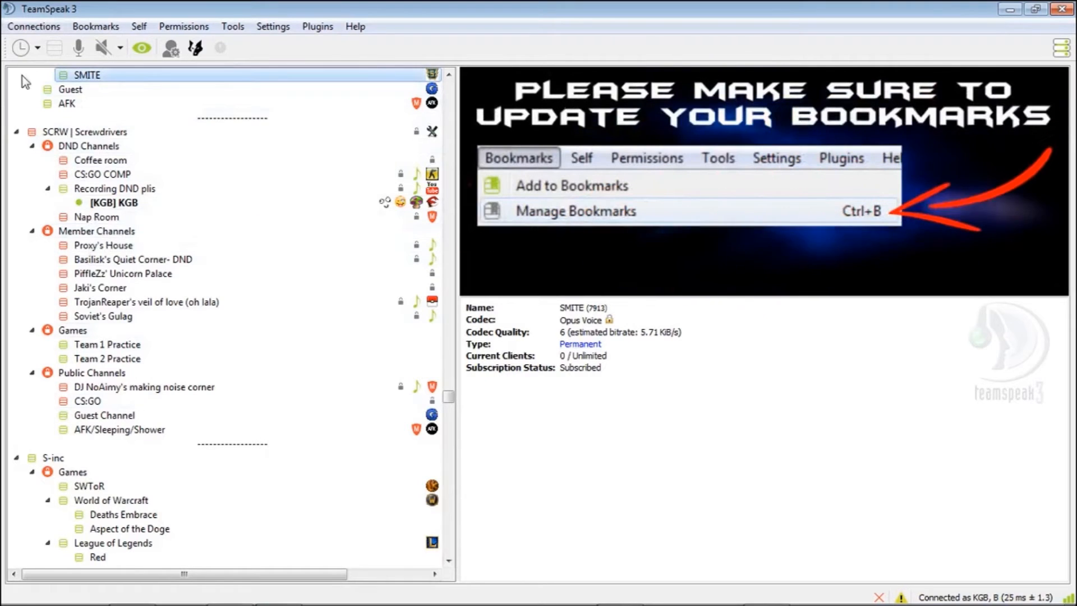
Connect in a new tab with nickname, identity, capture and playback profile all set to BOT
{"action": "left_click", "coordinate": [33, 26]}
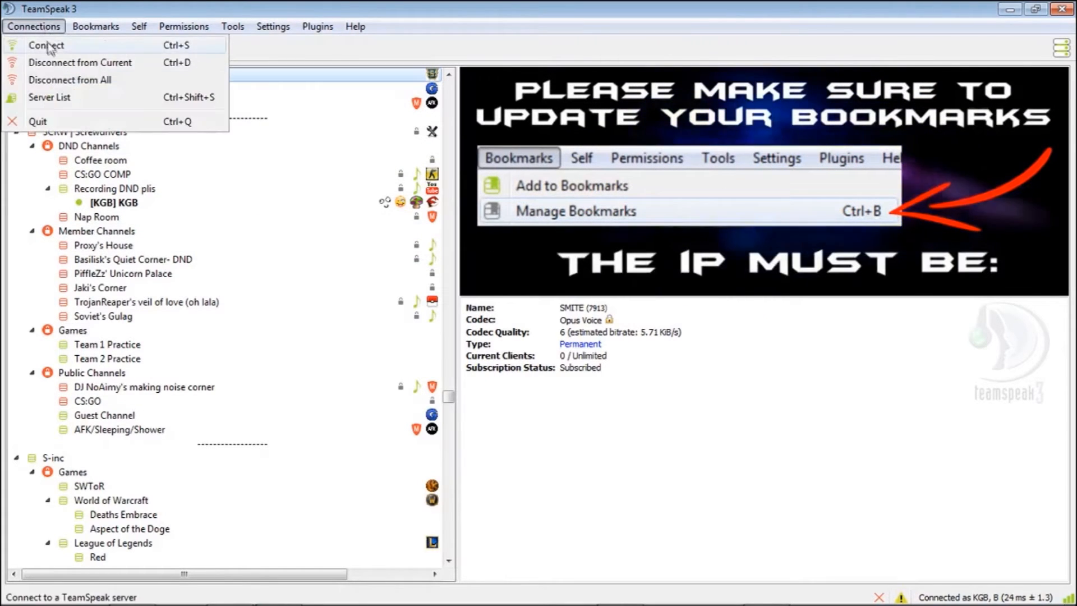
{"action": "left_click", "coordinate": [45, 45]}
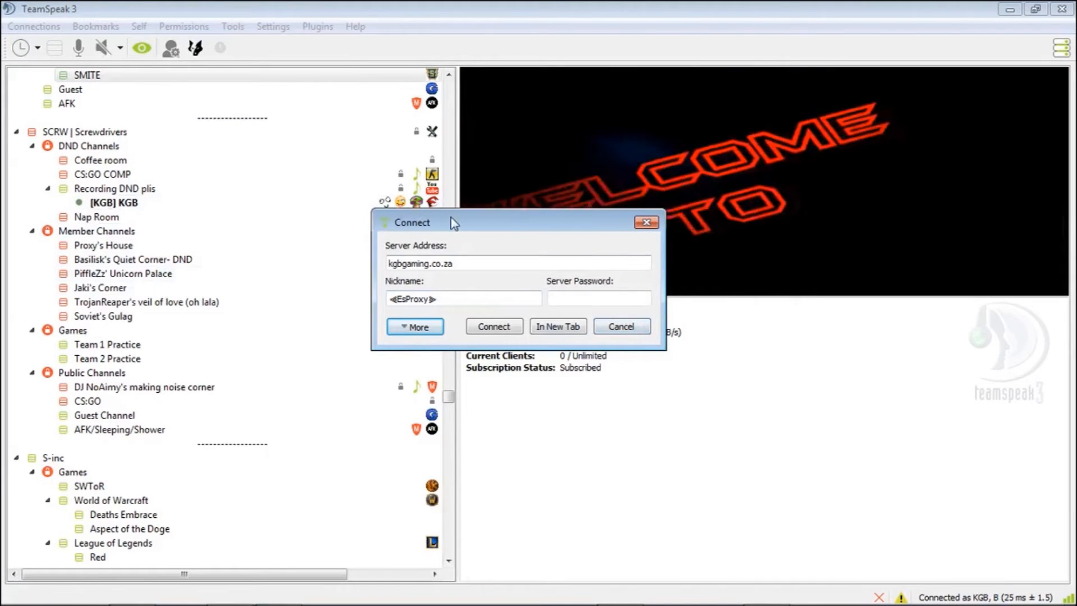
{"action": "left_click", "coordinate": [415, 327]}
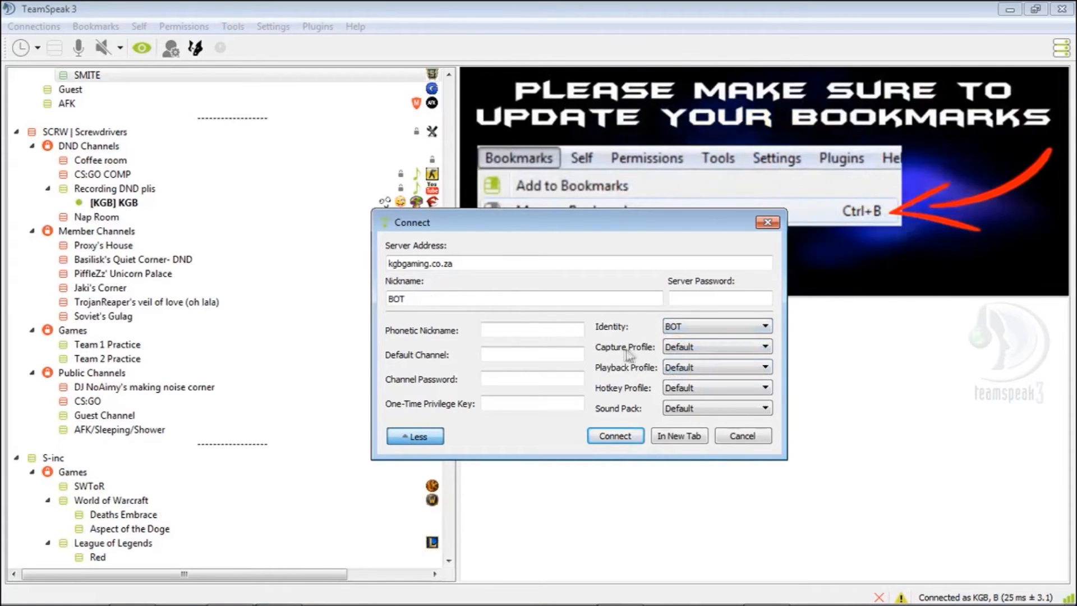
{"action": "left_click", "coordinate": [762, 365]}
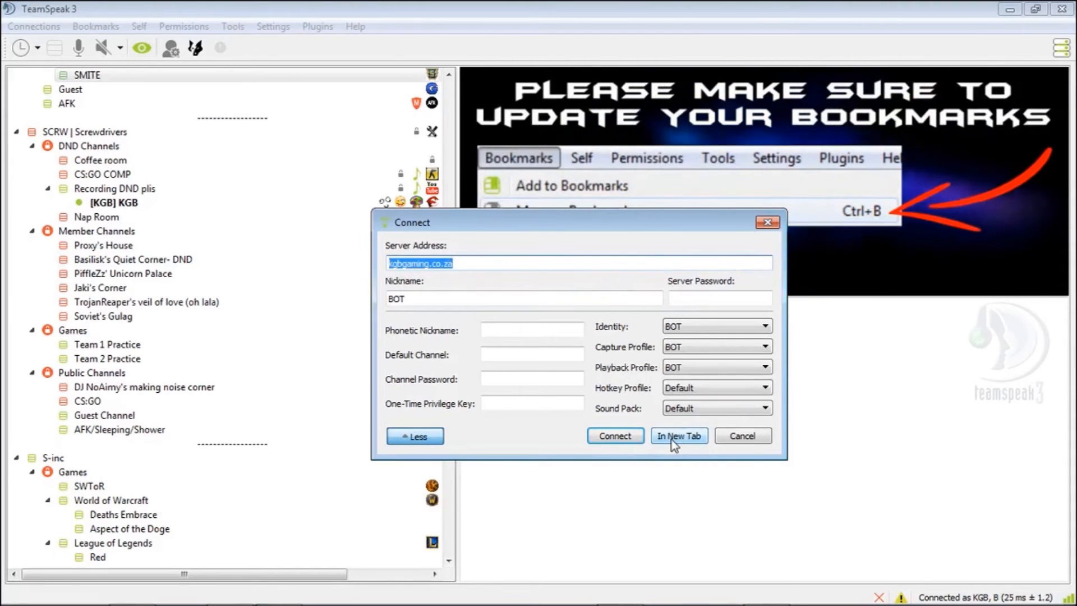
{"action": "left_click", "coordinate": [677, 435]}
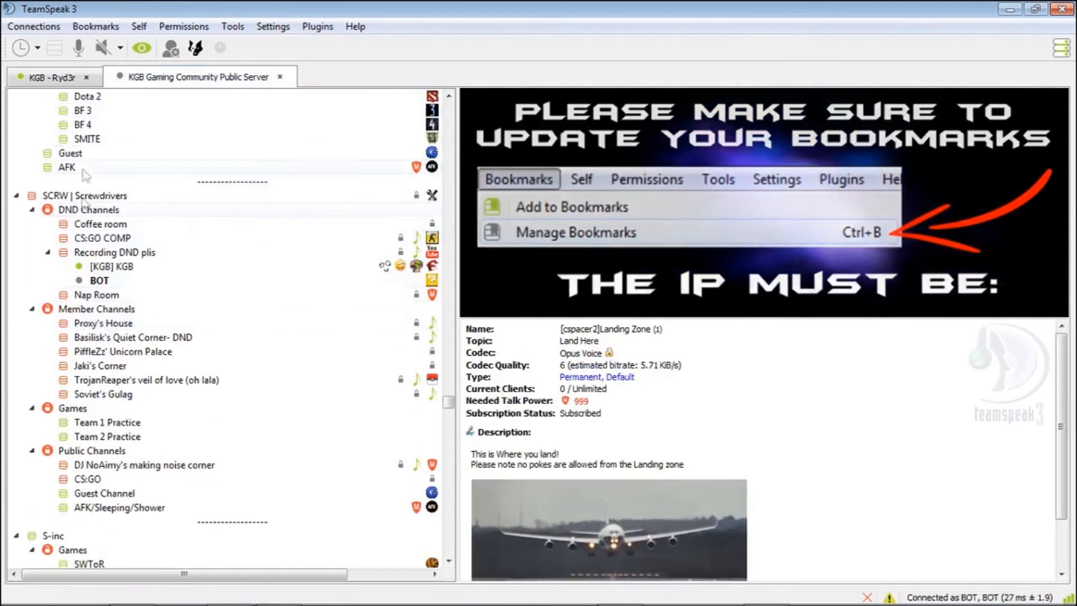
Switch to the first server tab and minimize TeamSpeak, leaving Windows Media Player visible
{"action": "left_click", "coordinate": [111, 224]}
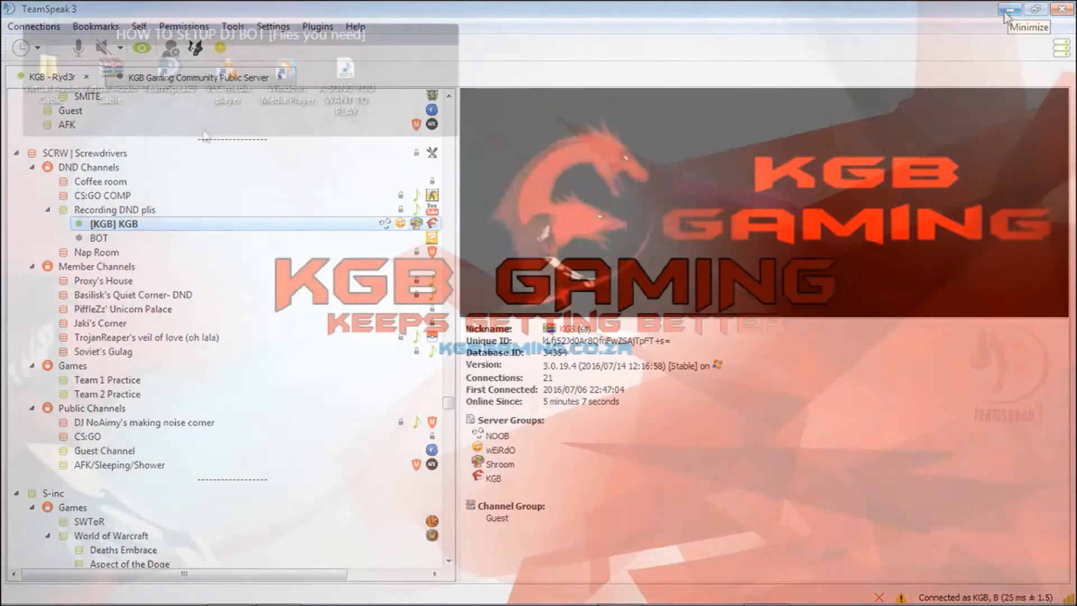
{"action": "left_click", "coordinate": [1007, 8]}
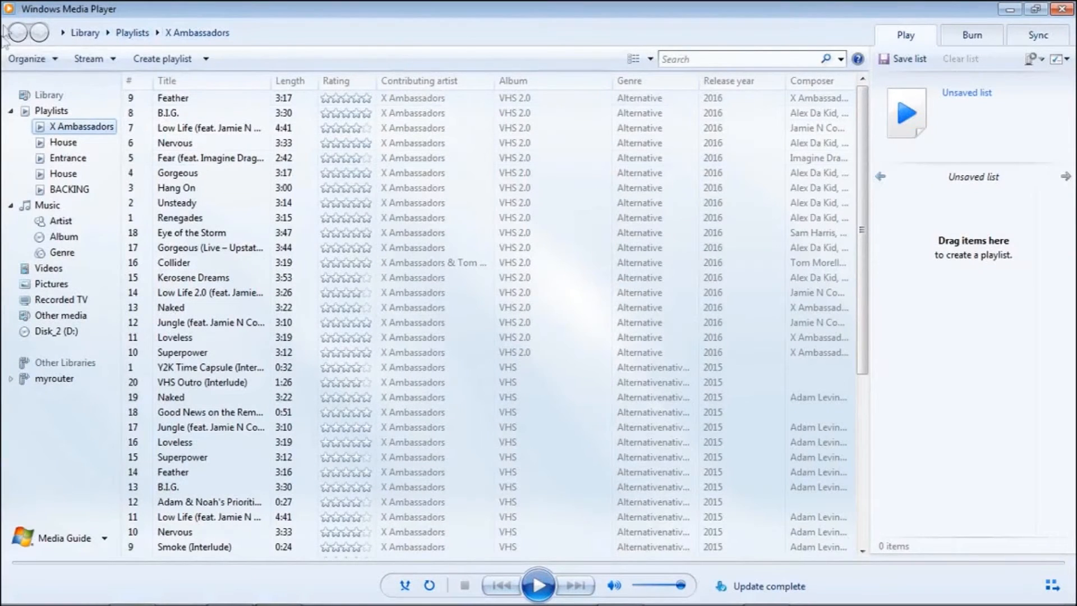
Reach the Speakers device properties under Windows Media Player's Options > Devices
{"action": "left_click", "coordinate": [28, 59]}
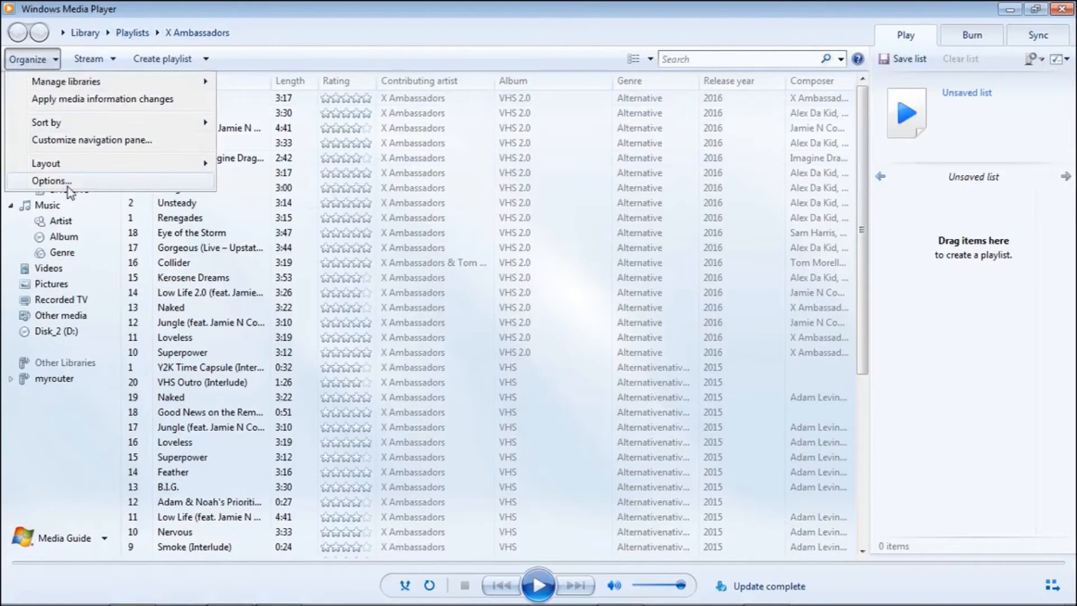
{"action": "left_click", "coordinate": [52, 180]}
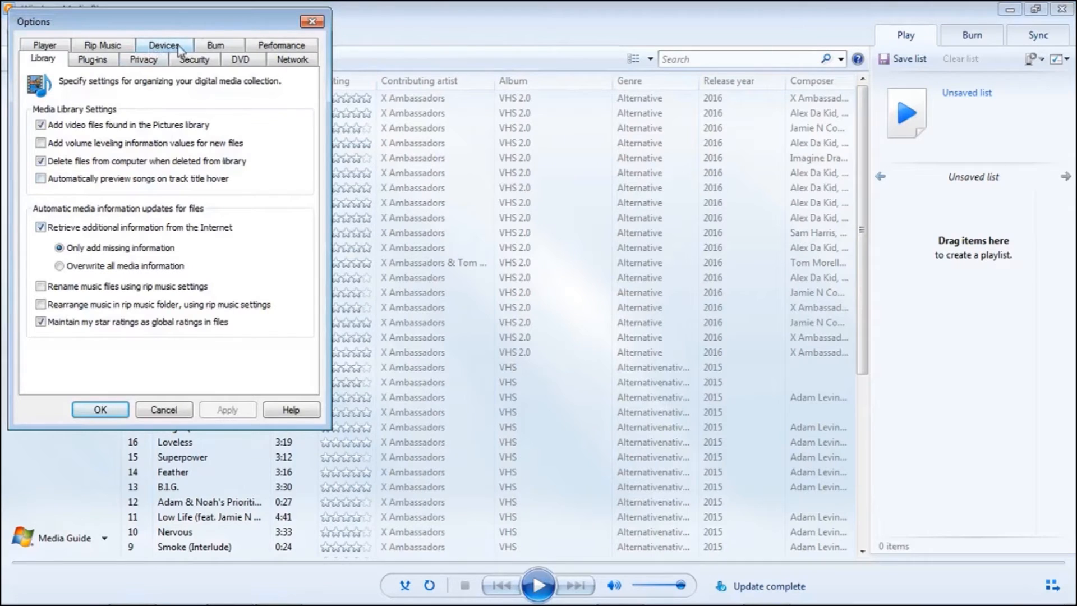
{"action": "left_click", "coordinate": [164, 45]}
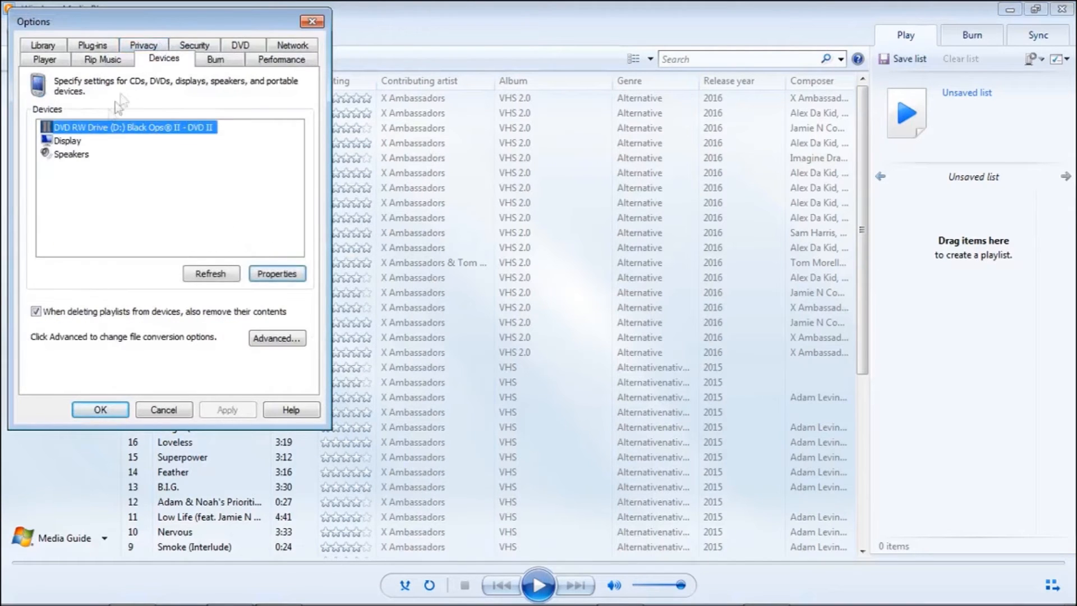
{"action": "left_click", "coordinate": [72, 154]}
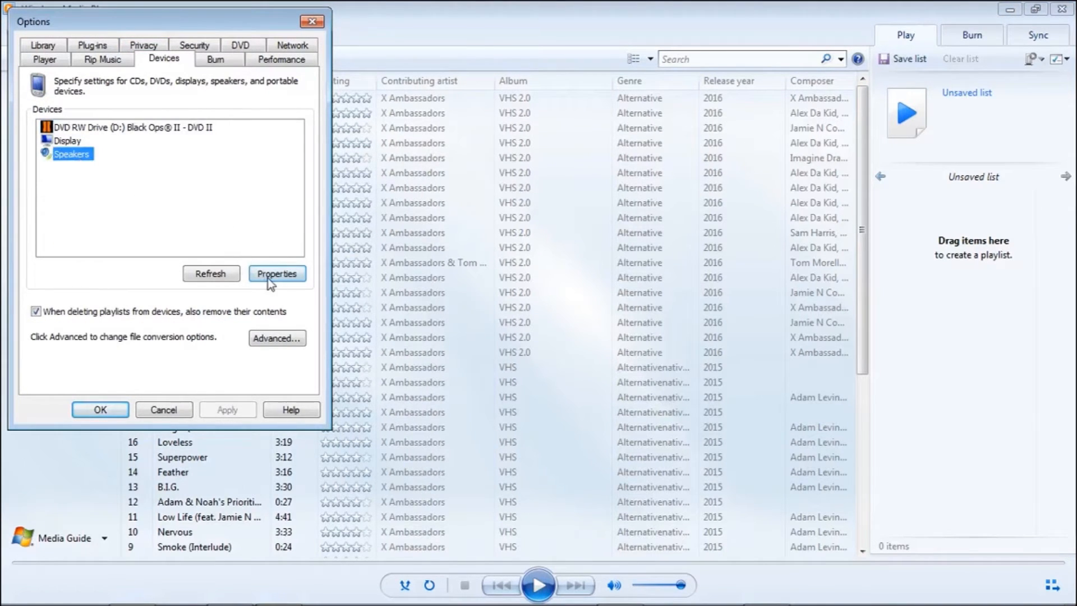
{"action": "left_click", "coordinate": [277, 274]}
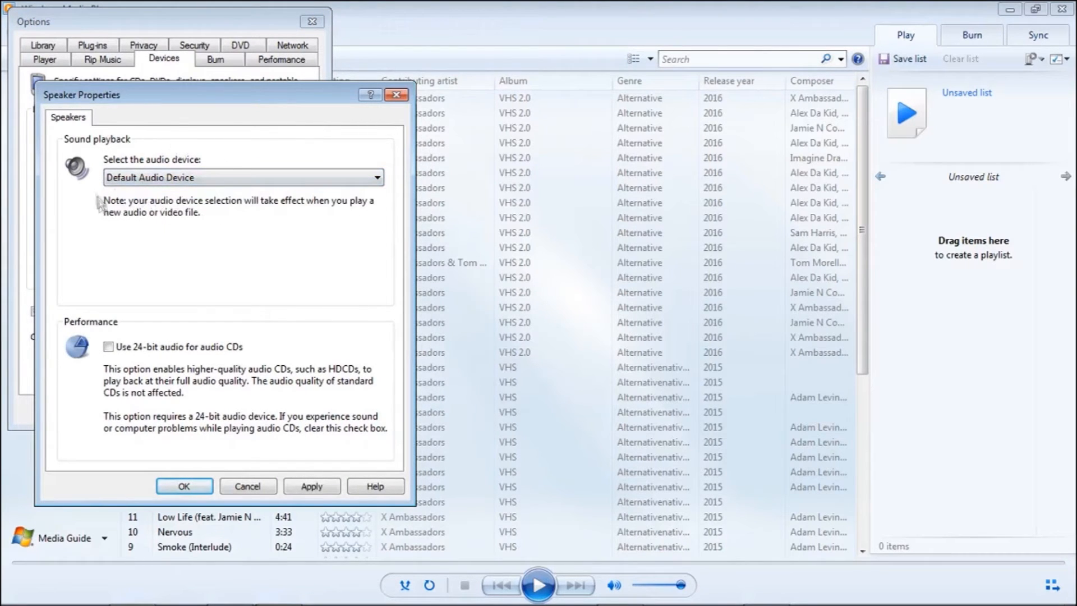
Route playback through Line 1 (Virtual Audio Cable) and confirm the player's options
{"action": "left_click", "coordinate": [375, 177]}
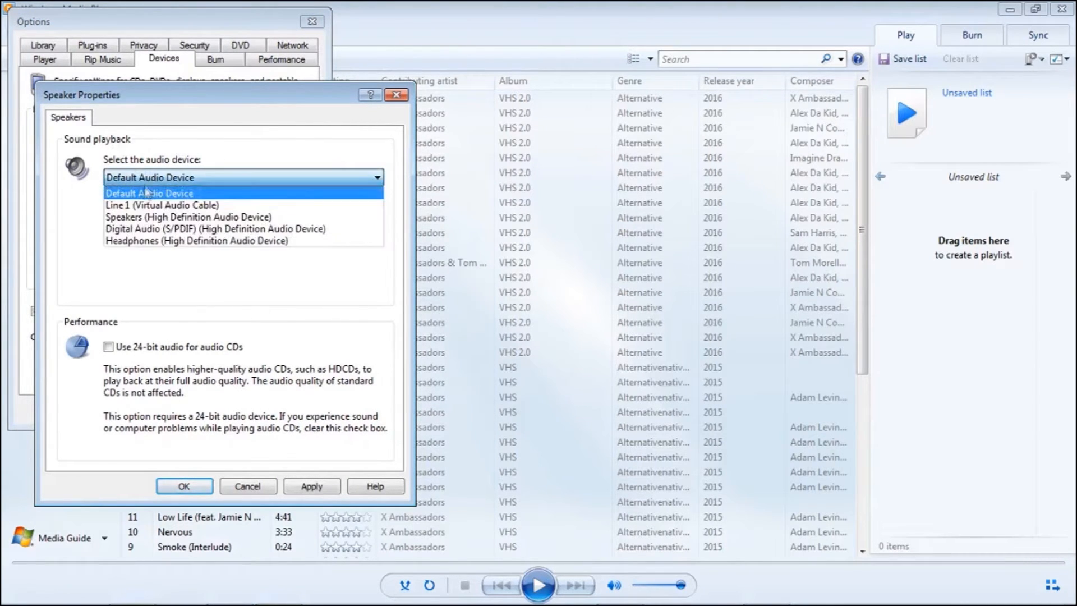
{"action": "left_click", "coordinate": [161, 204]}
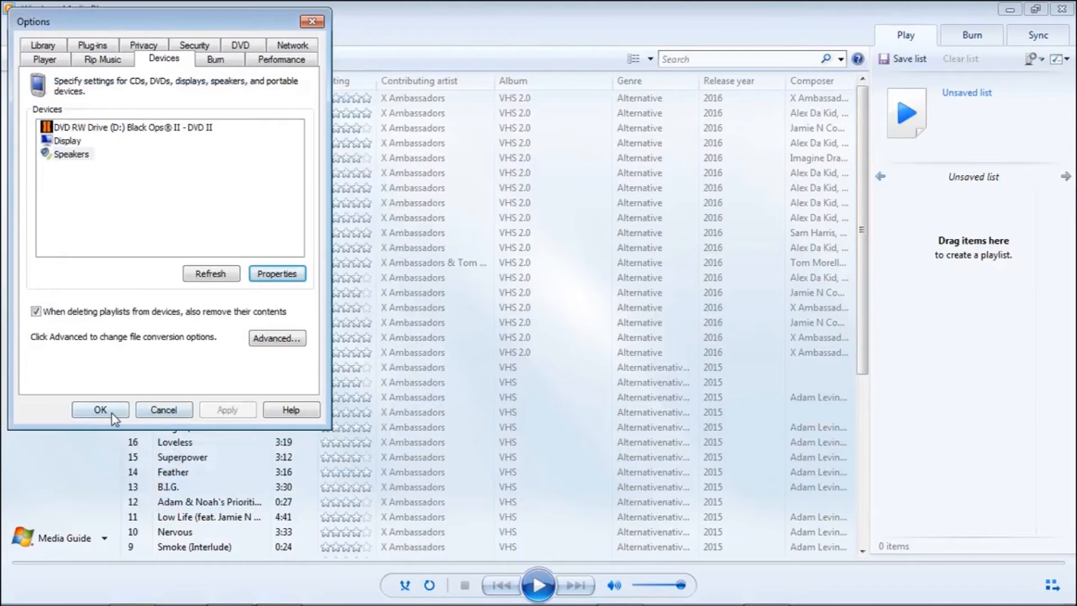
{"action": "left_click", "coordinate": [100, 410]}
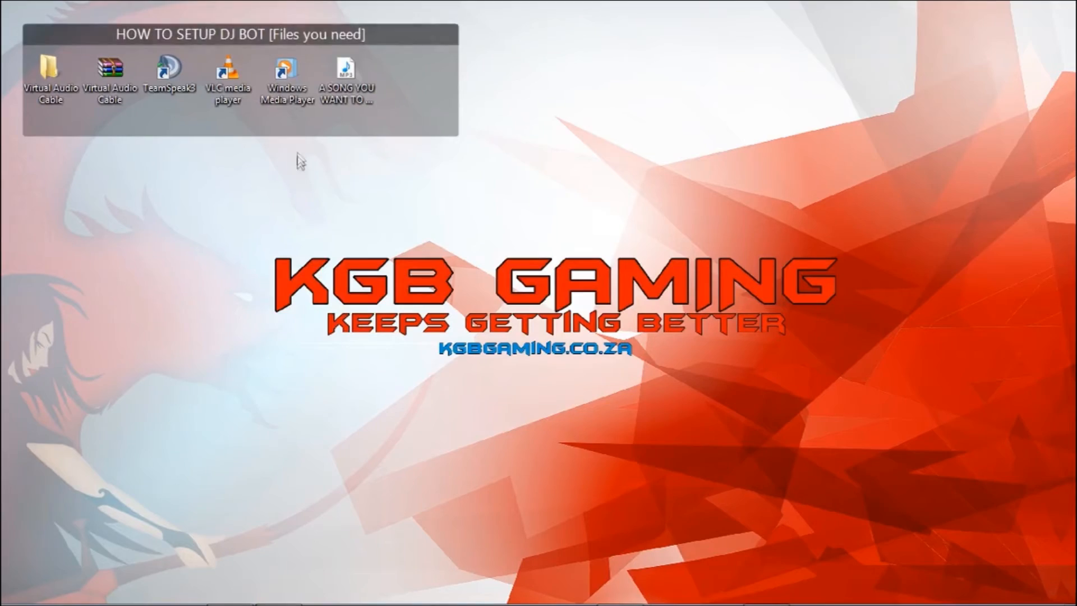
Play the song in Windows Media Player alongside the BOT in TeamSpeak
{"action": "double_click", "coordinate": [286, 71]}
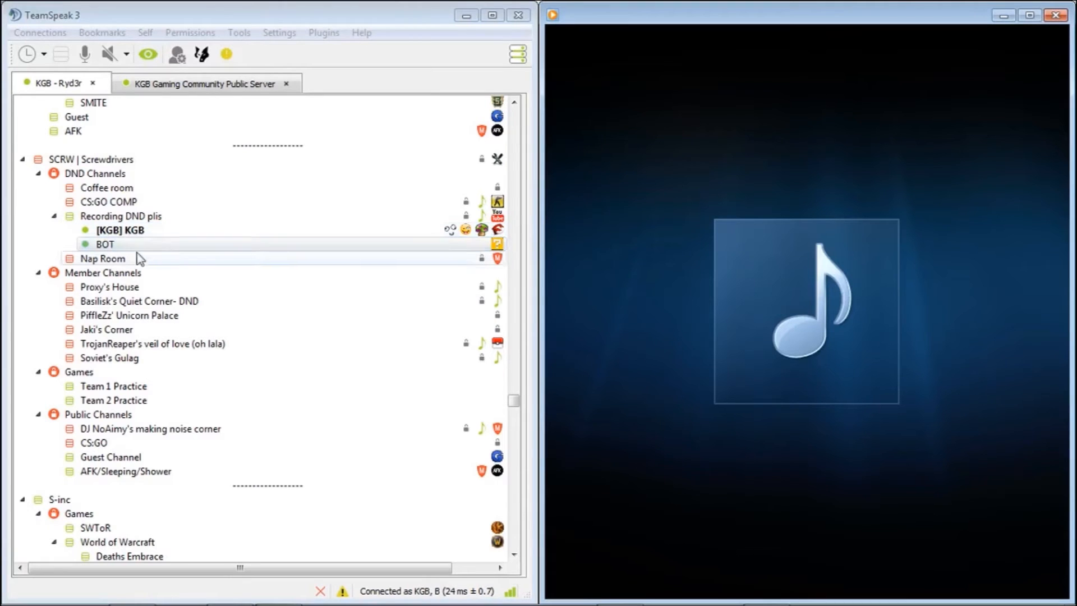
{"action": "mouse_move", "coordinate": [906, 580]}
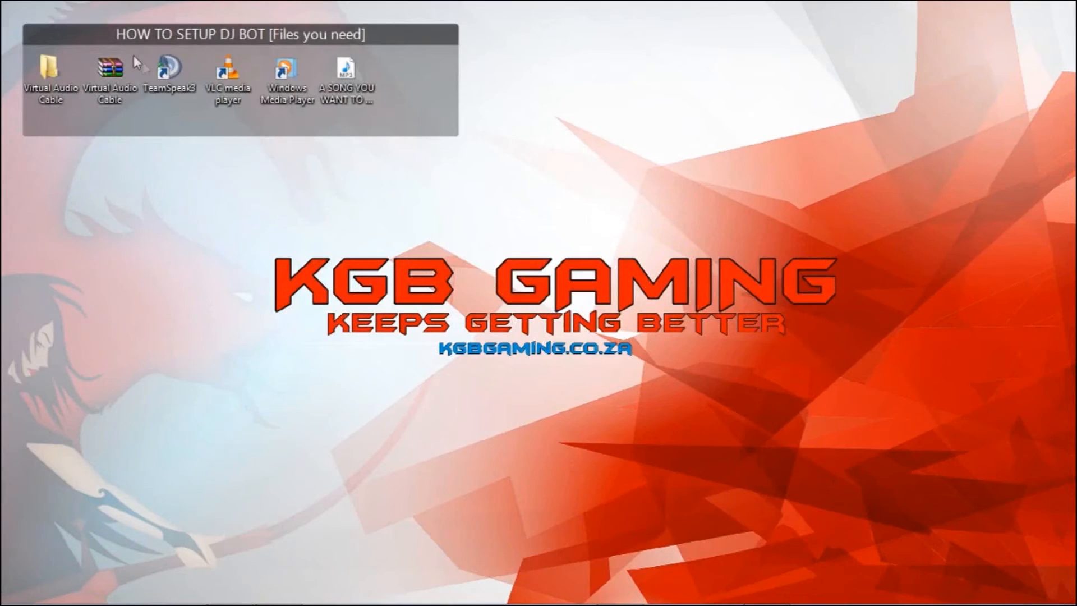
Play Tobu - Candyland in VLC with TeamSpeak's BOT details brought up beside it
{"action": "double_click", "coordinate": [346, 75]}
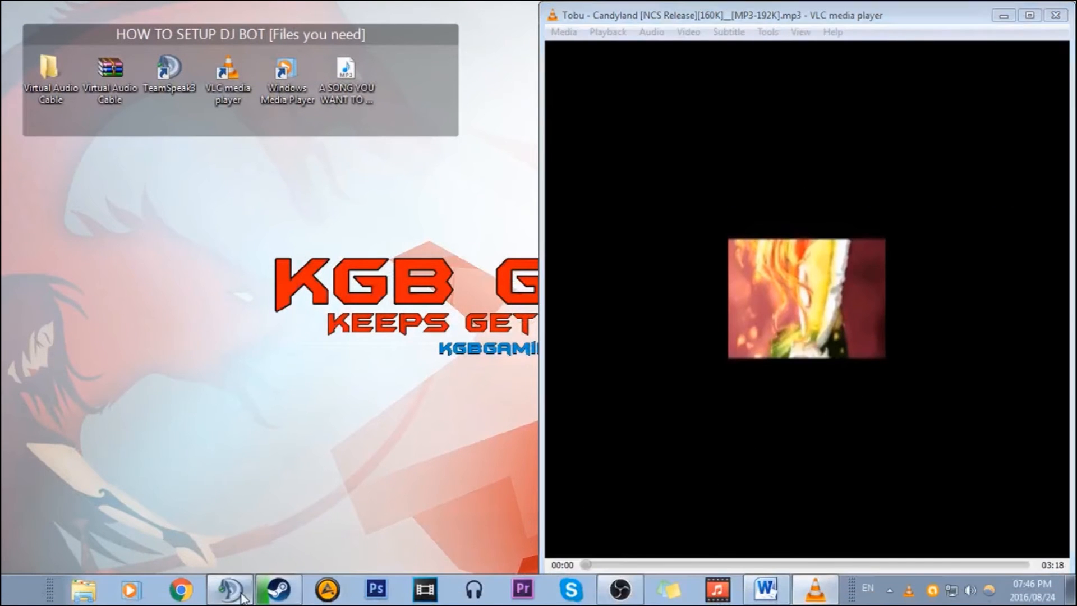
{"action": "left_click", "coordinate": [229, 589]}
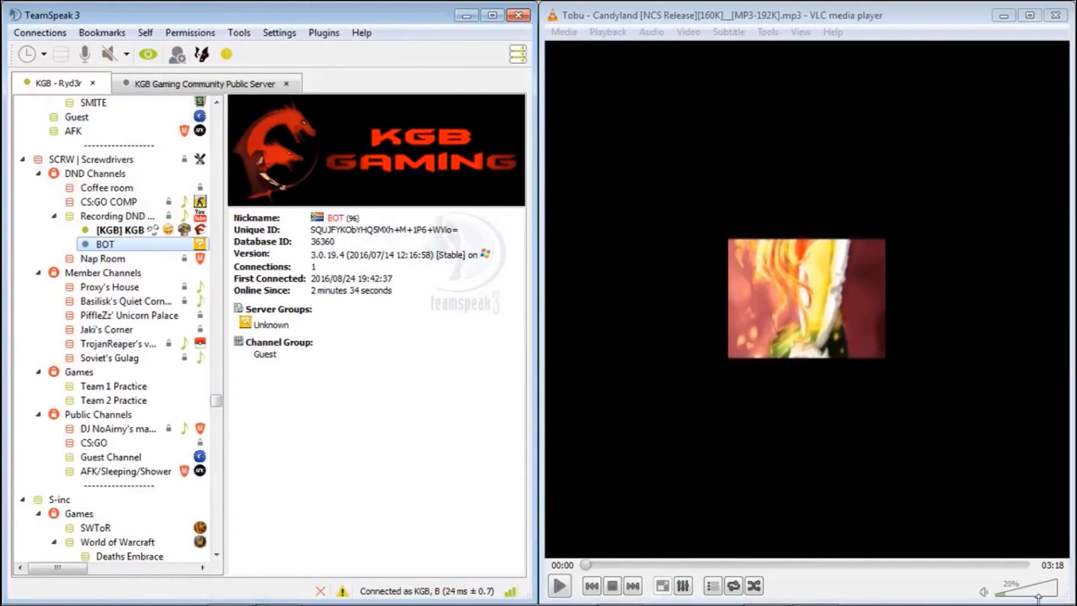
{"action": "left_click", "coordinate": [559, 585]}
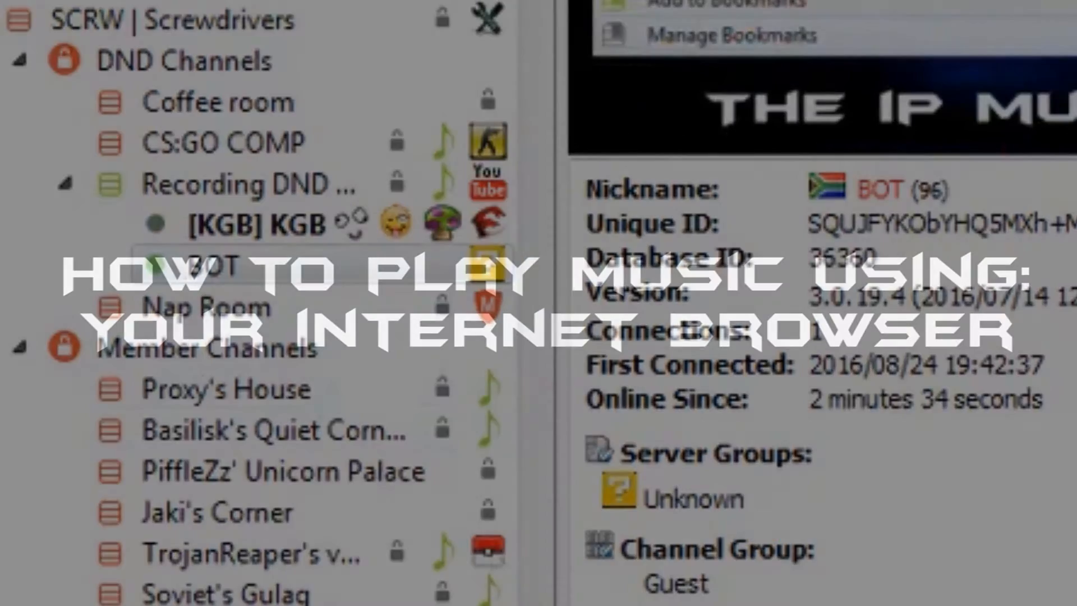
Keep the Default profile's playback on Speakers and capture on Default in TeamSpeak's options
{"action": "left_click", "coordinate": [270, 23]}
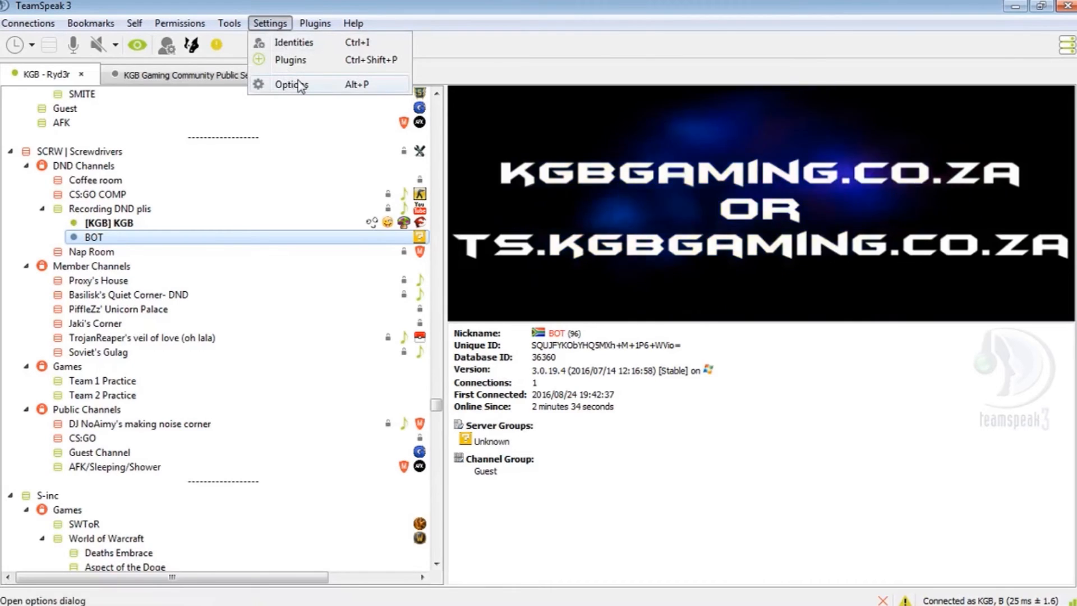
{"action": "left_click", "coordinate": [292, 84]}
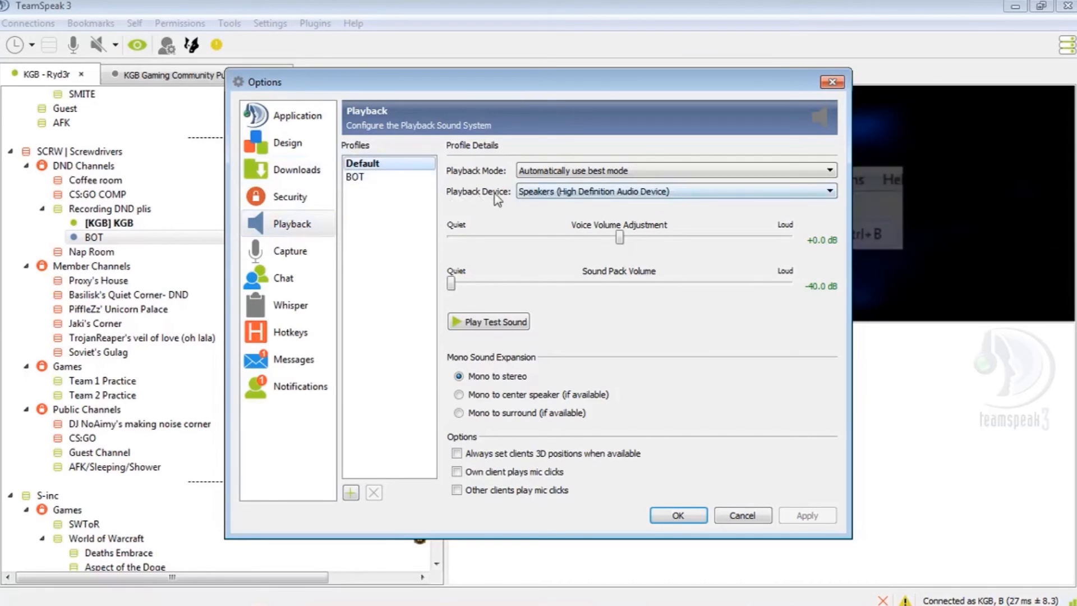
{"action": "left_click", "coordinate": [828, 191]}
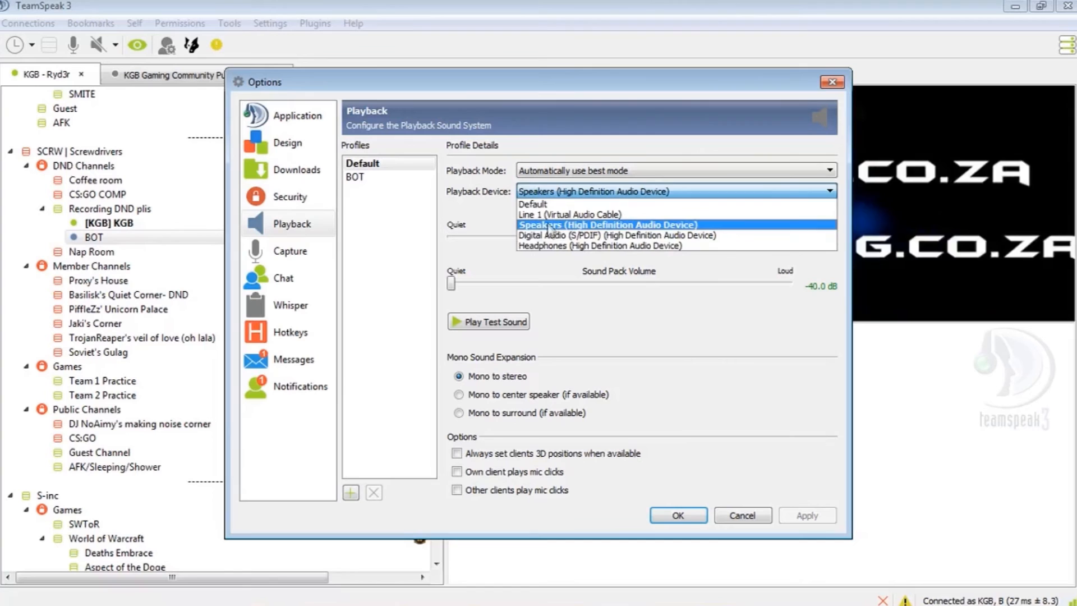
{"action": "left_click", "coordinate": [607, 225]}
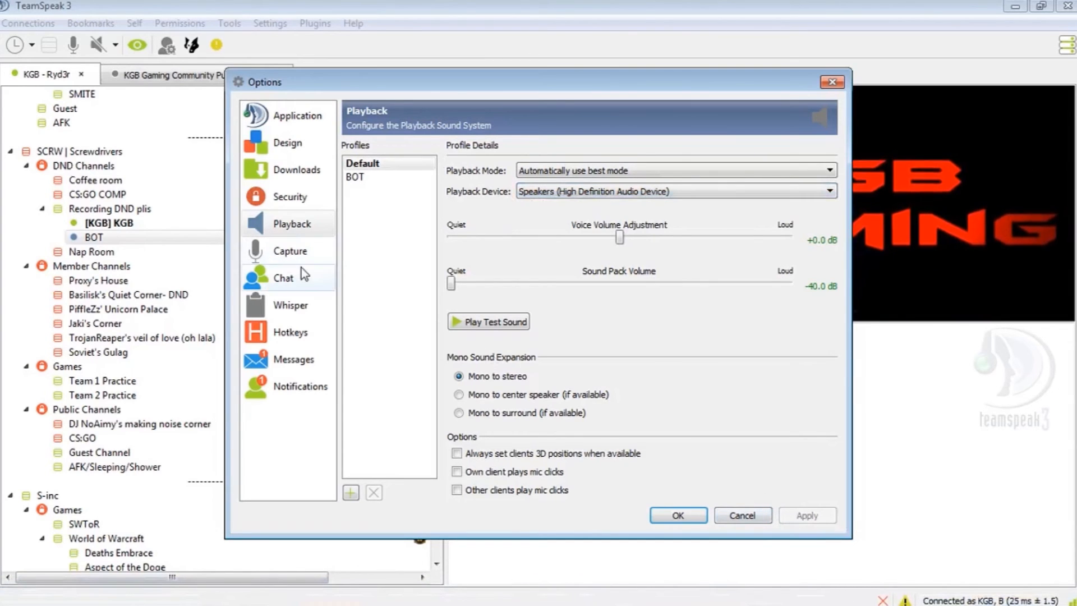
{"action": "left_click", "coordinate": [289, 251]}
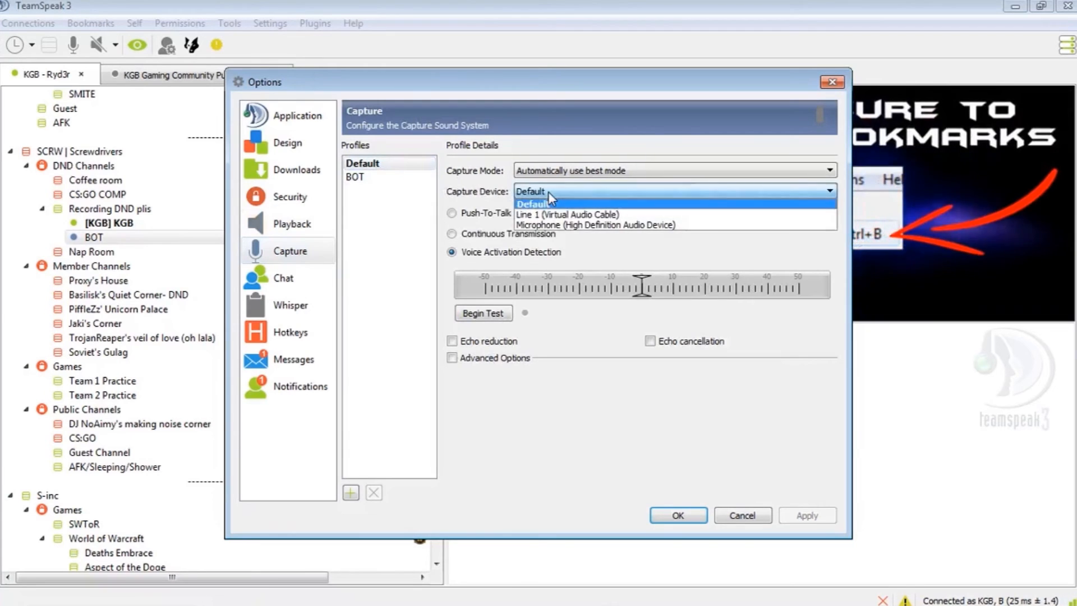
{"action": "left_click", "coordinate": [595, 225]}
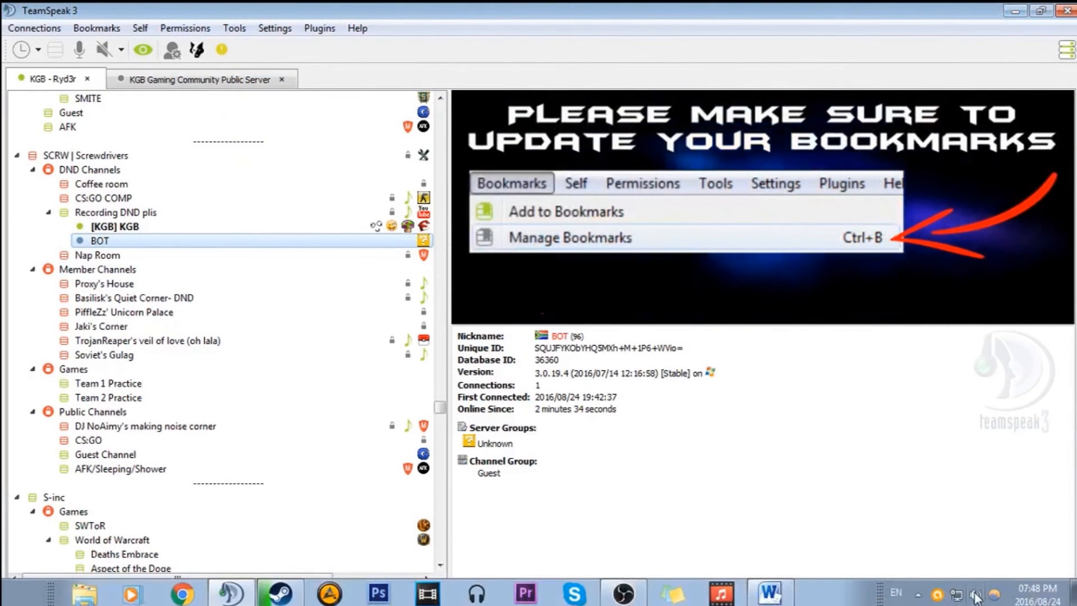
Make Line 1 (Virtual Audio Cable) the default Windows playback device via the tray sound menu
{"action": "right_click", "coordinate": [977, 593]}
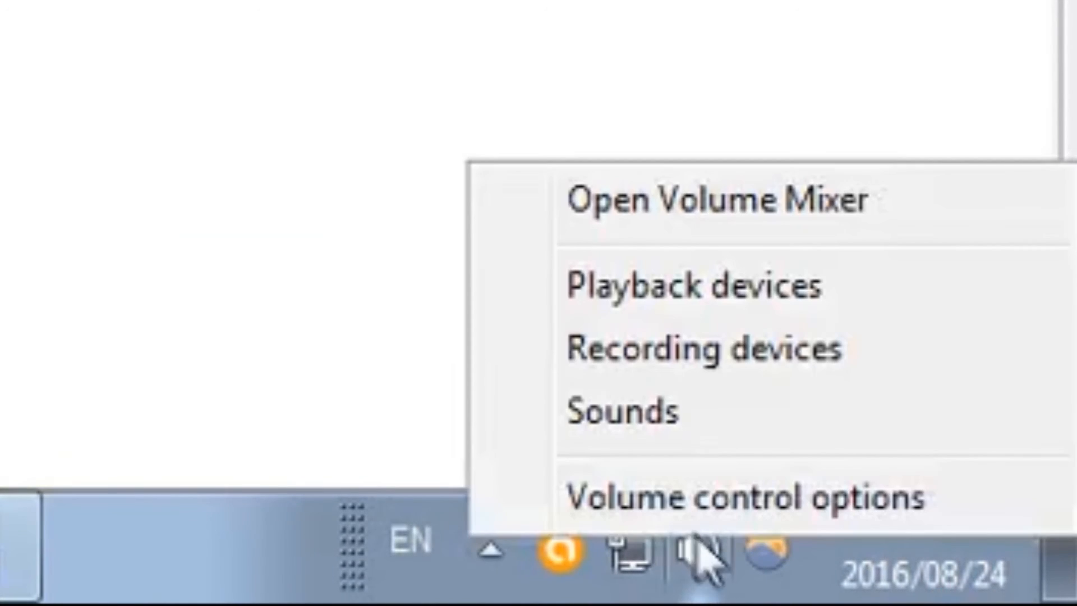
{"action": "left_click", "coordinate": [693, 287]}
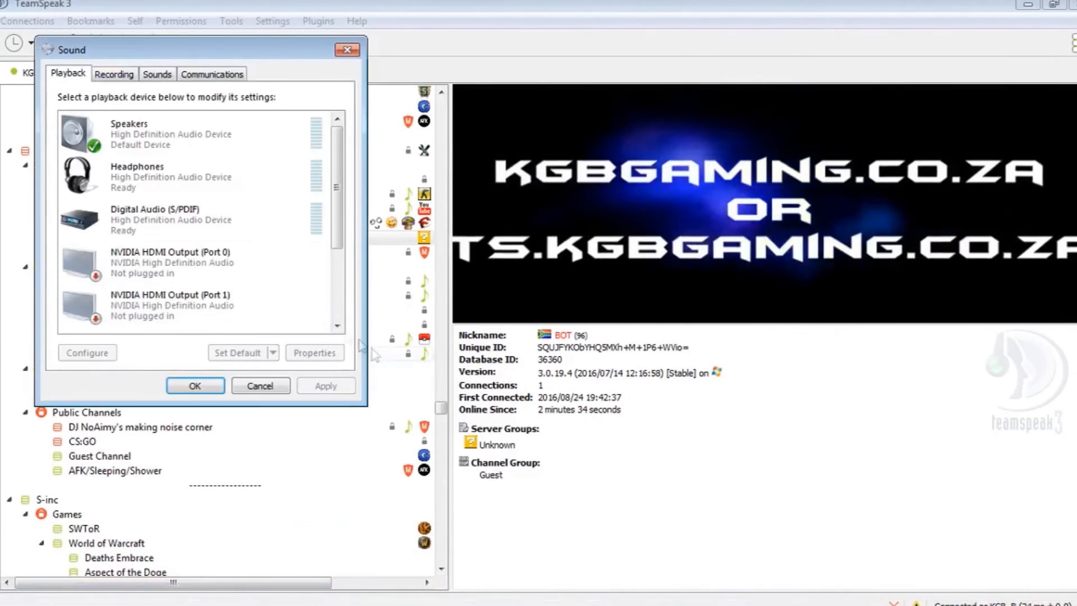
{"action": "scroll", "scroll_direction": "down", "scroll_amount": 3}
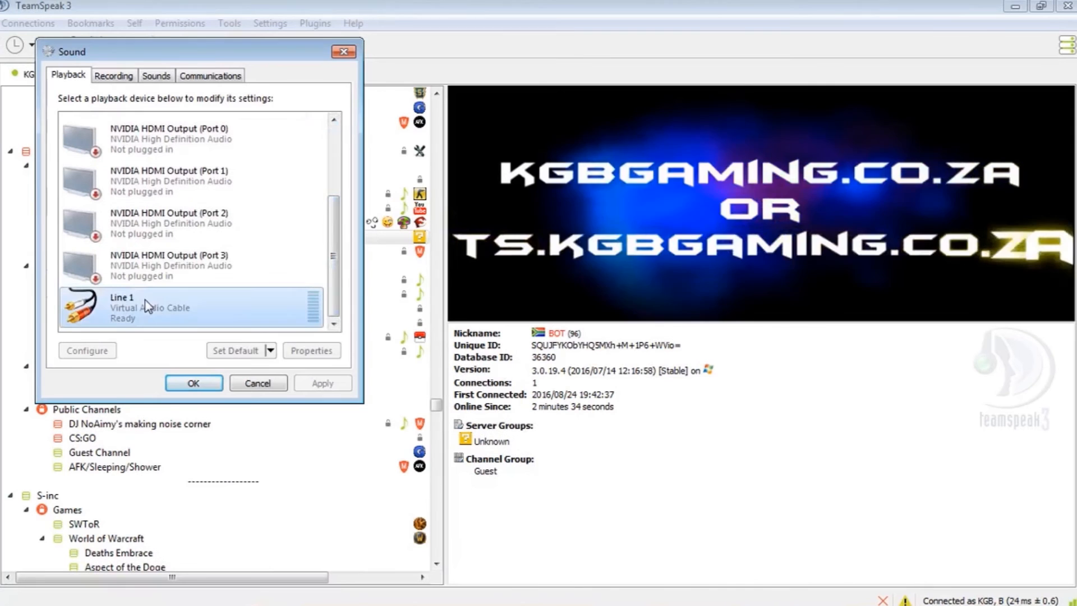
{"action": "left_click", "coordinate": [235, 350]}
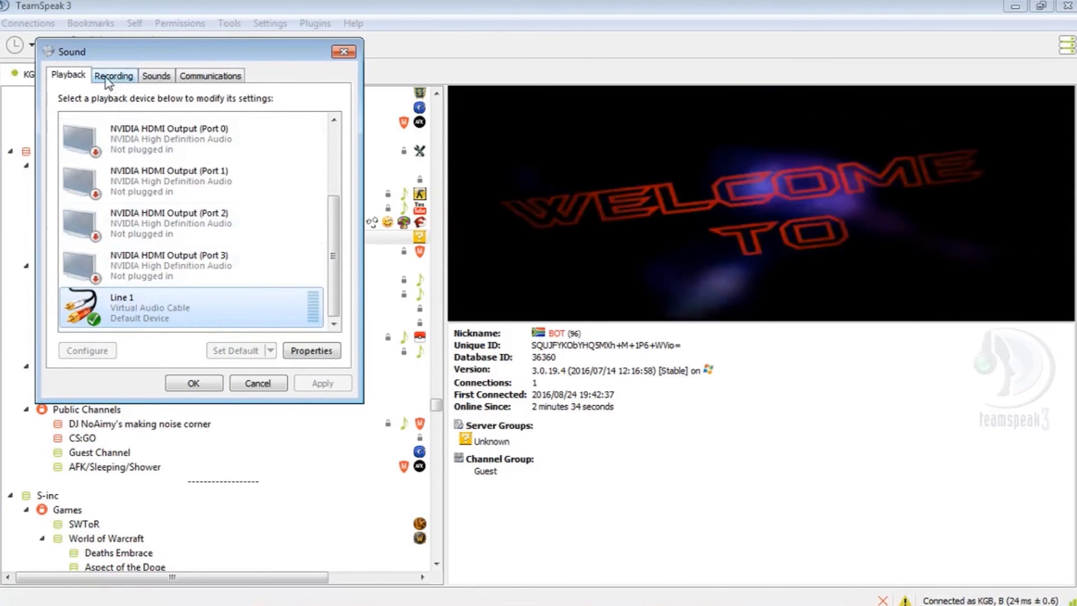
{"action": "left_click", "coordinate": [113, 75]}
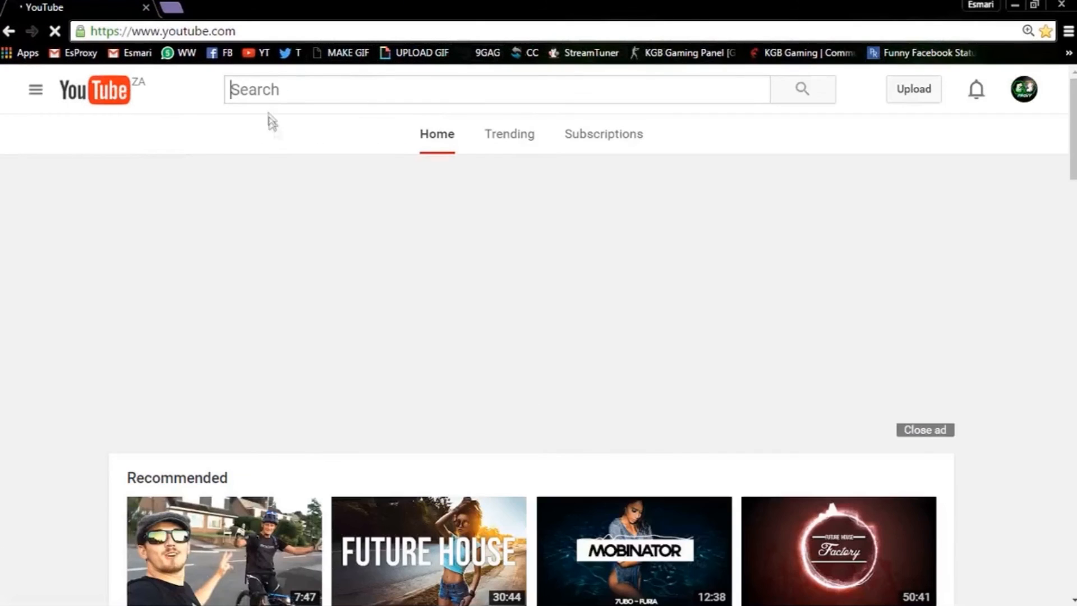
Search YouTube for 'tobo roots' and start the Tobu - Roots [NCS Release] video
{"action": "type", "text": "tobo roots"}
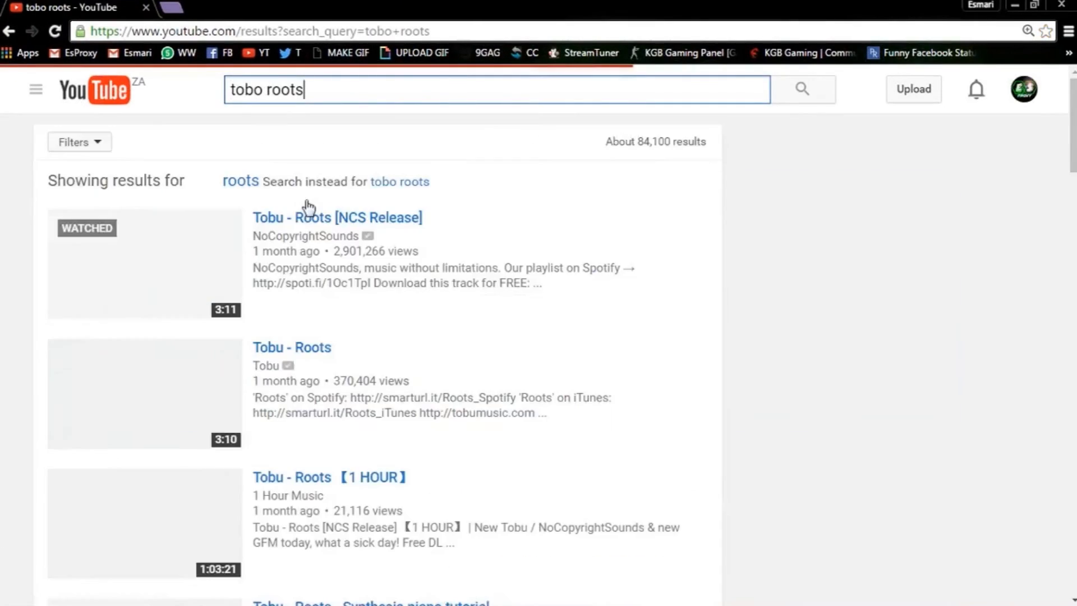
{"action": "left_click", "coordinate": [338, 217]}
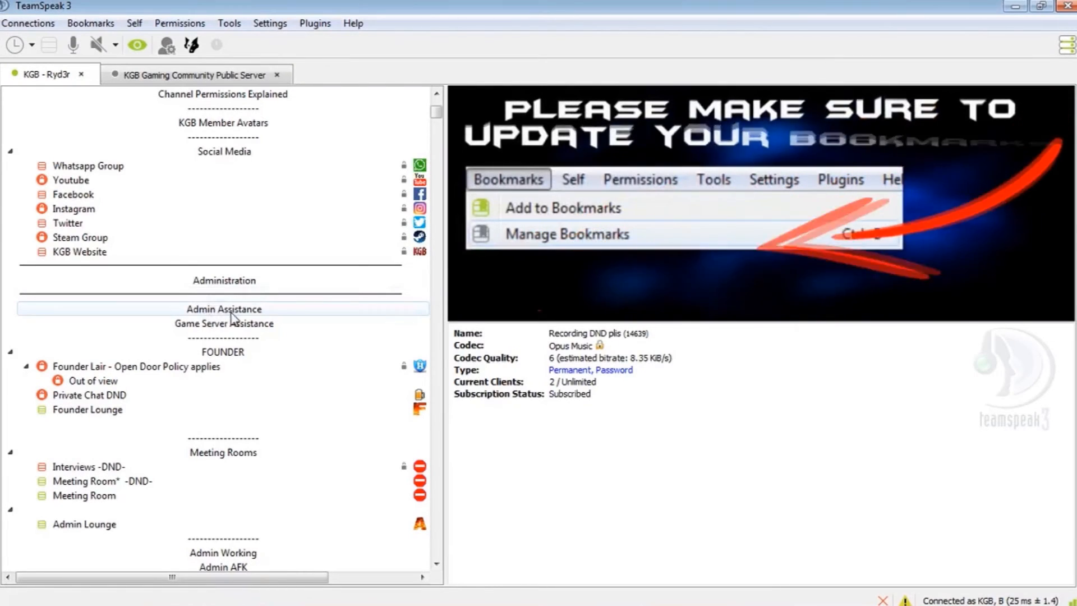
{"action": "left_click", "coordinate": [224, 308]}
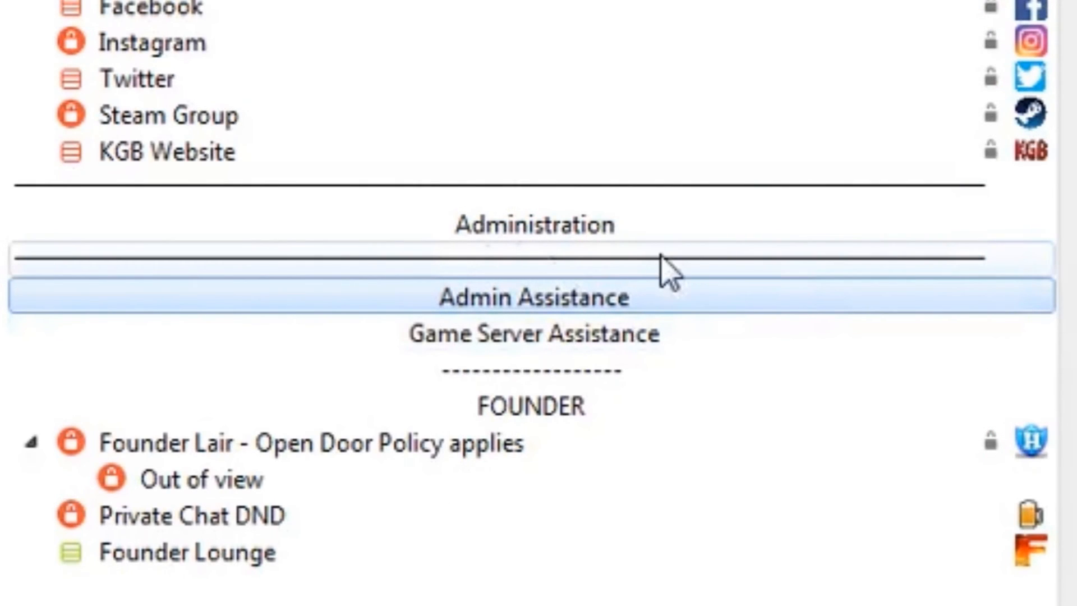
{"action": "mouse_move", "coordinate": [295, 405]}
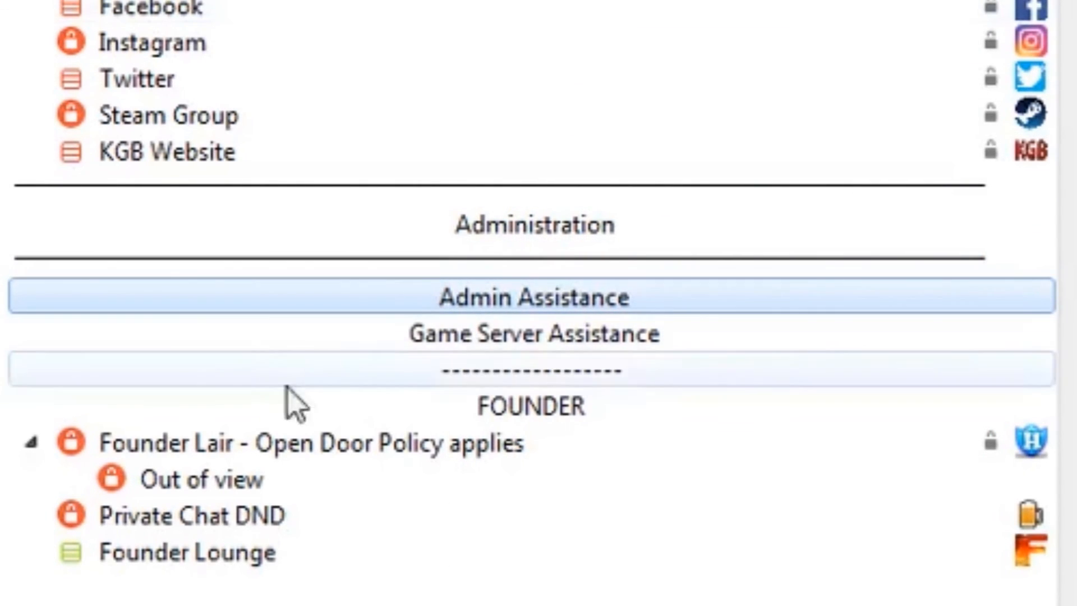